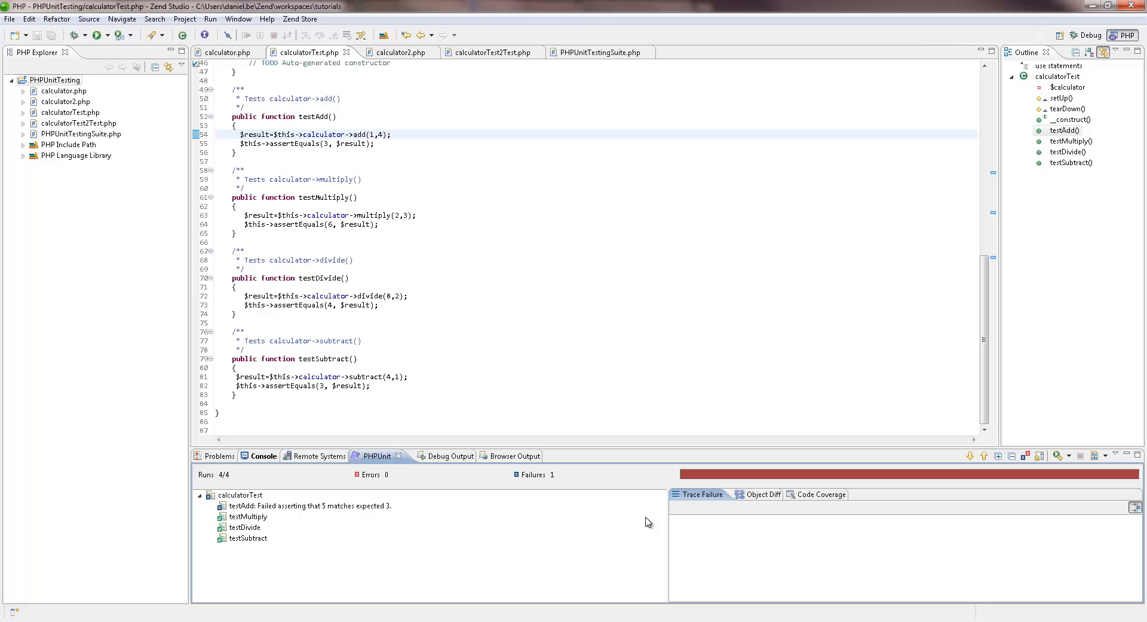
Open calculator.php, showing the calculator class with add, multiply, divide and subtract.
{"action": "left_click", "coordinate": [312, 505]}
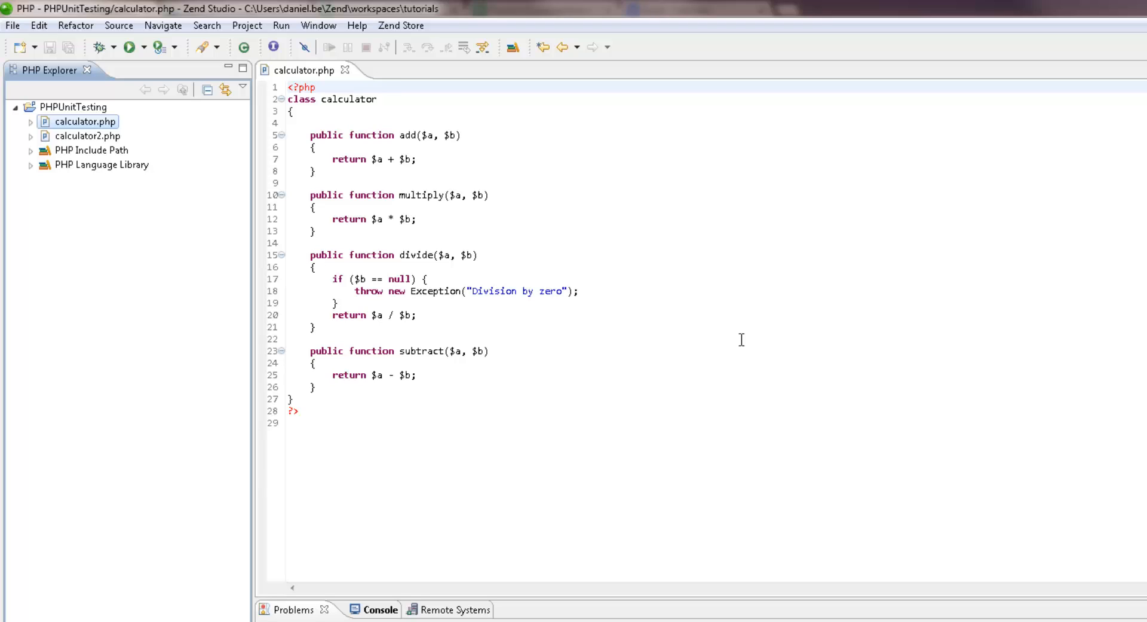
{"action": "mouse_move", "coordinate": [111, 136]}
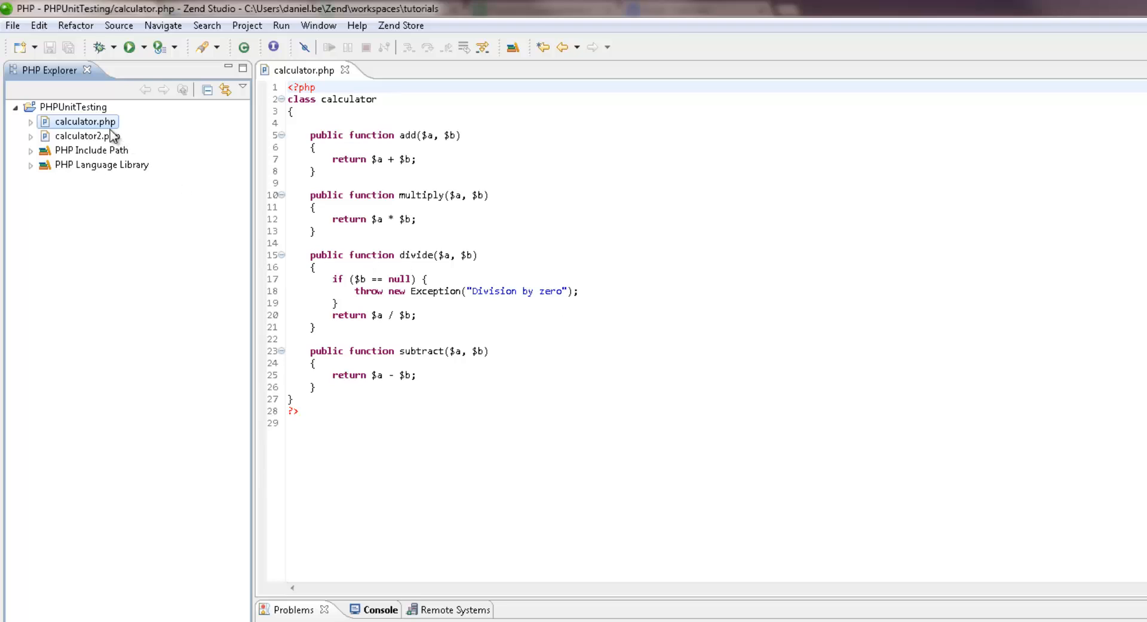
Start a new PHPUnit Test Case from calculator.php's context menu.
{"action": "right_click", "coordinate": [83, 122]}
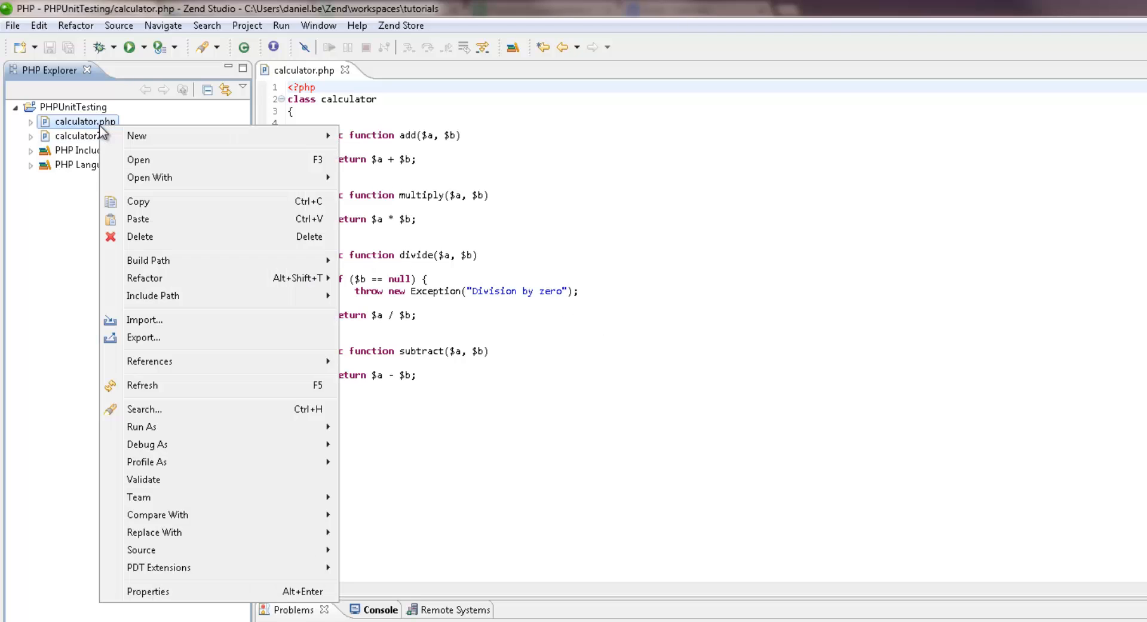
{"action": "mouse_move", "coordinate": [136, 136]}
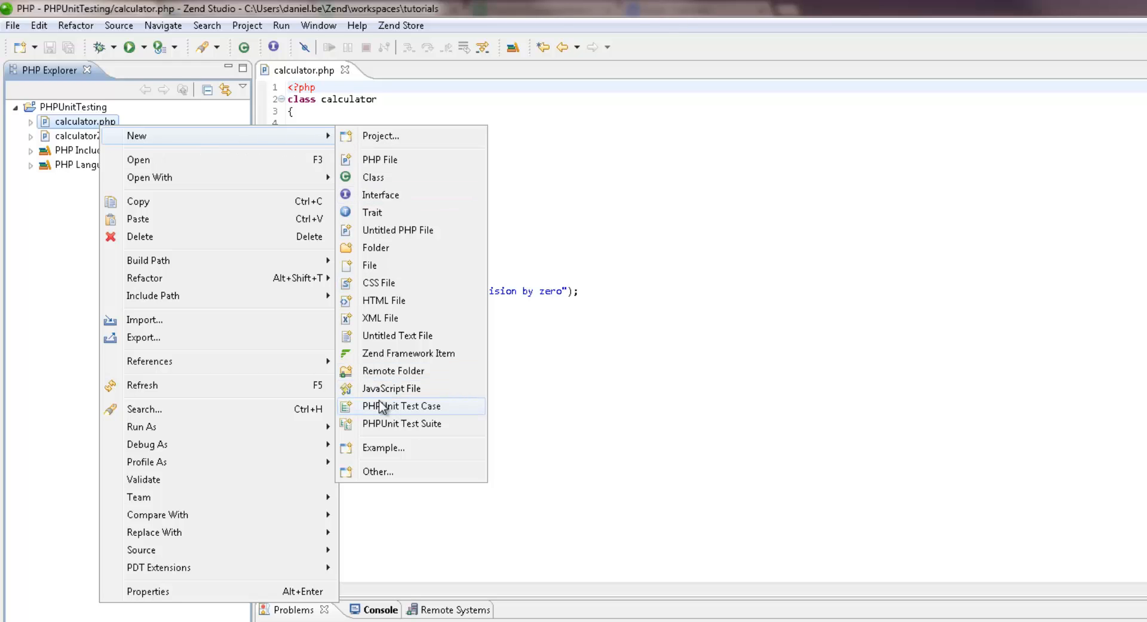
{"action": "left_click", "coordinate": [400, 406]}
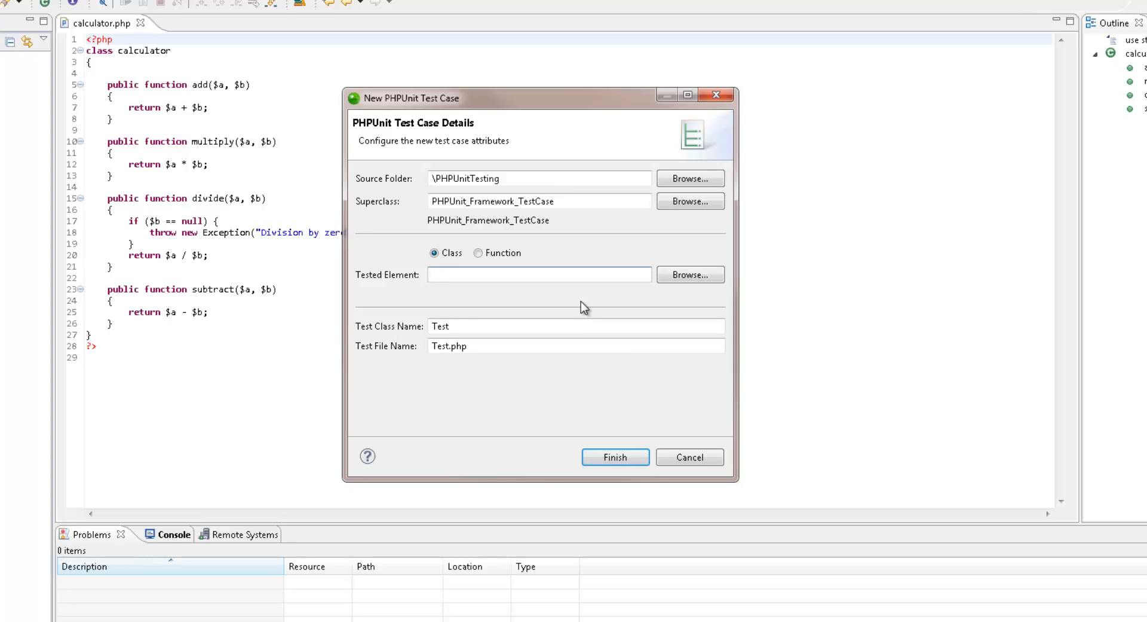
Set the calculator class as the tested element and generate calculatorTest.php.
{"action": "left_click", "coordinate": [539, 274]}
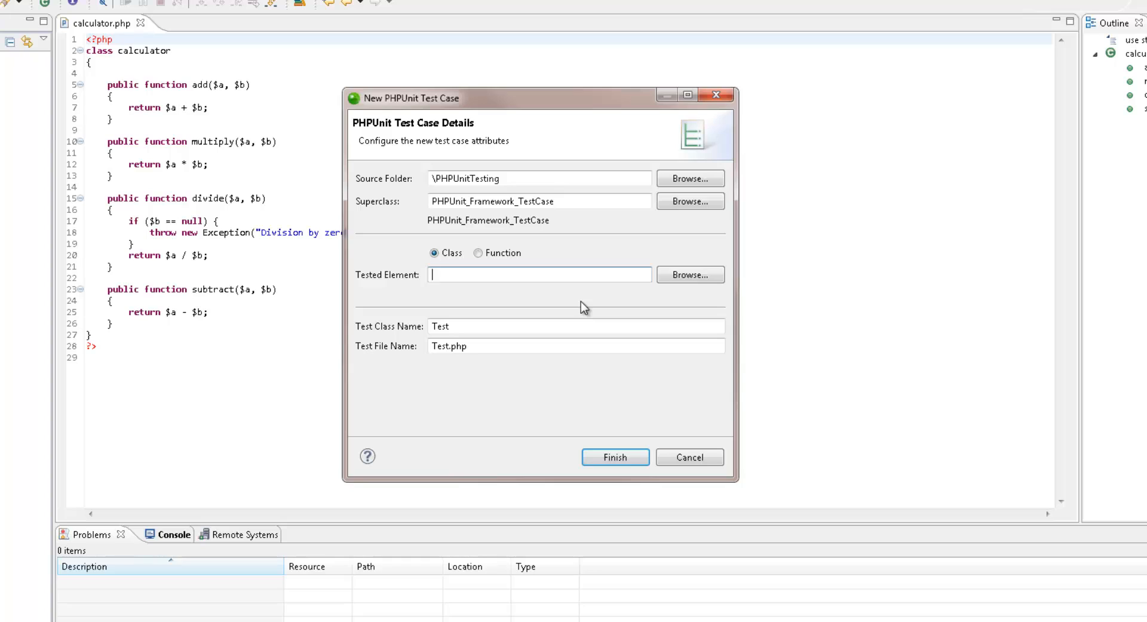
{"action": "left_click", "coordinate": [689, 275]}
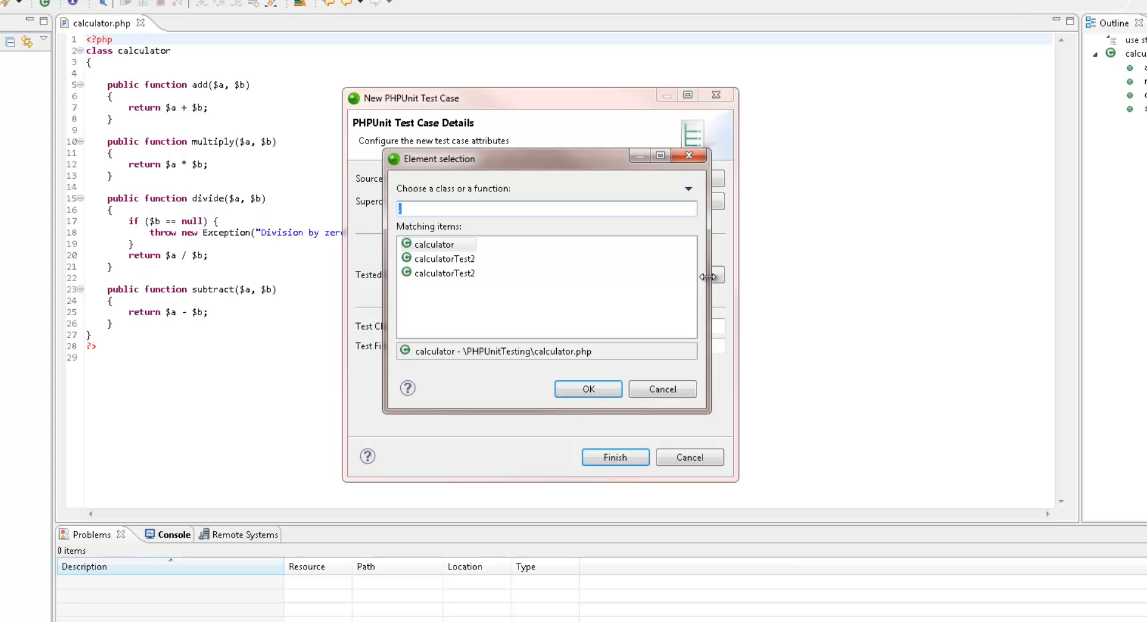
{"action": "left_click", "coordinate": [587, 388]}
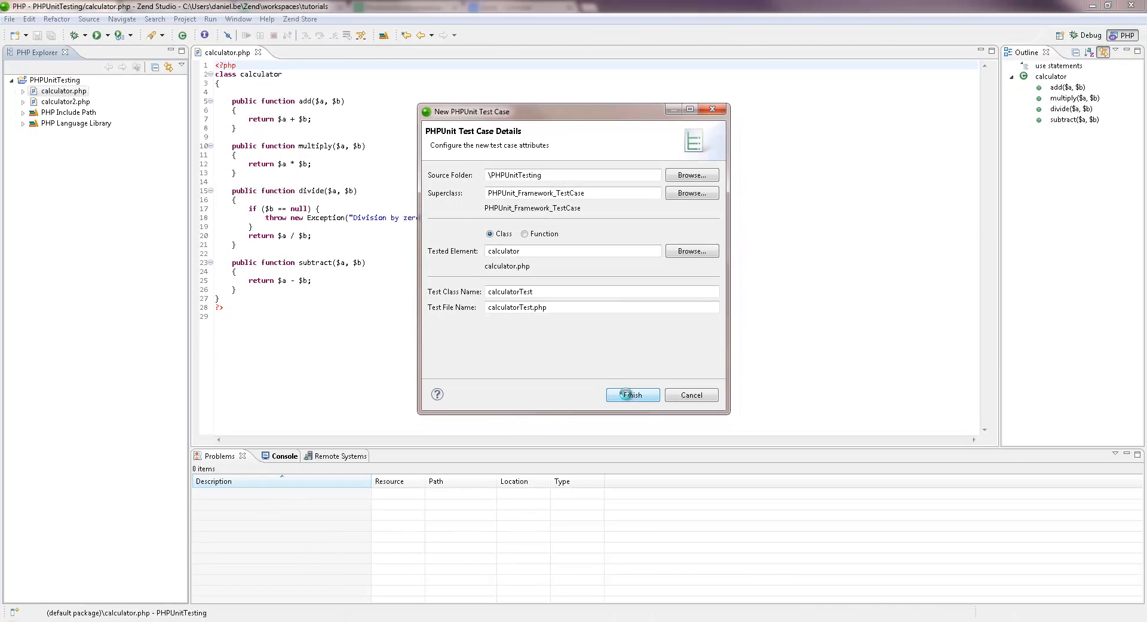
{"action": "left_click", "coordinate": [631, 395]}
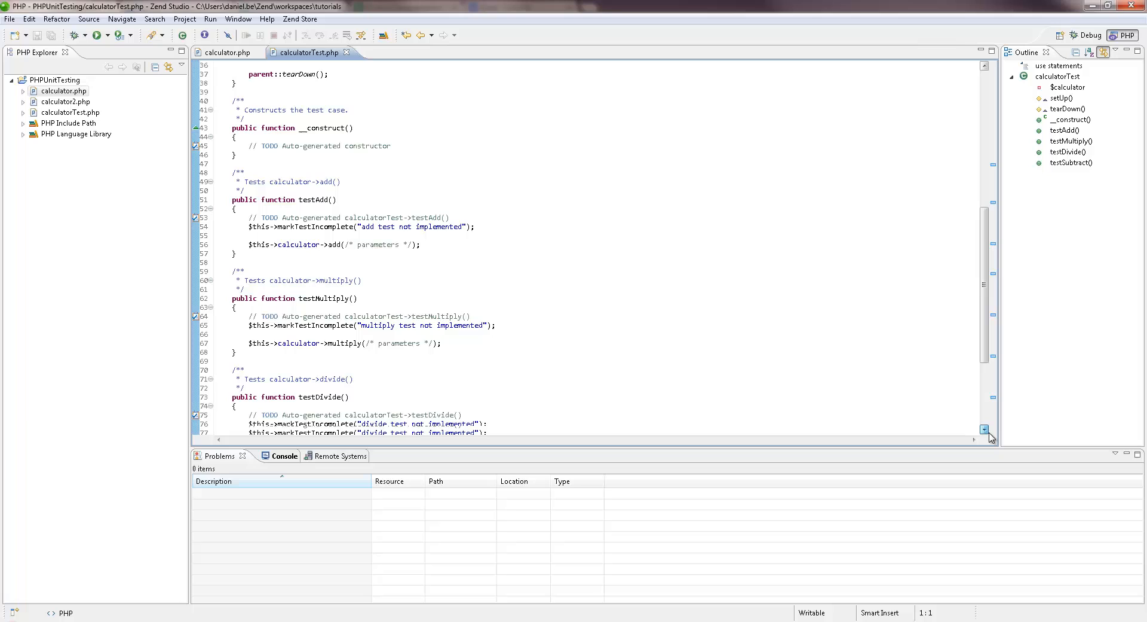
{"action": "scroll", "scroll_direction": "down", "scroll_amount": 3}
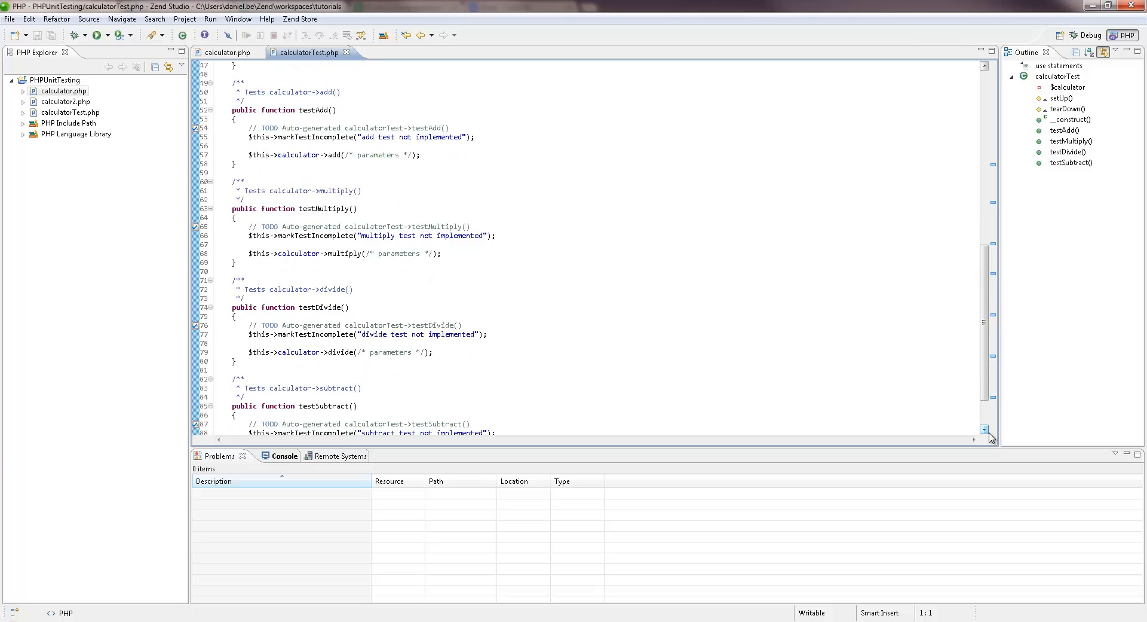
{"action": "scroll", "scroll_direction": "down", "scroll_amount": 3}
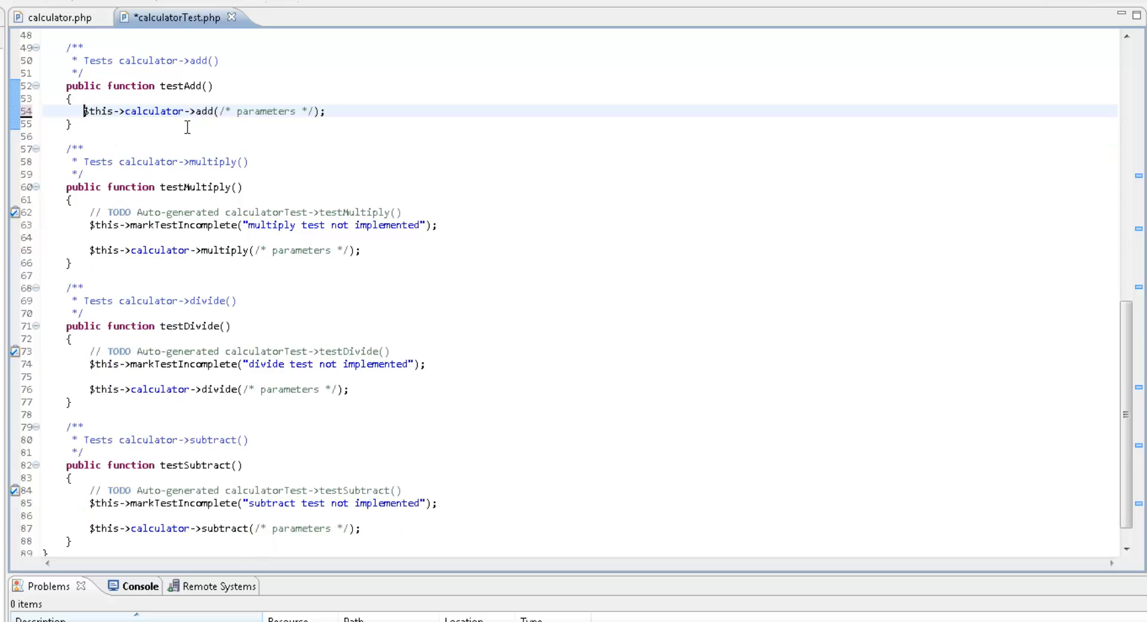
Make testAdd assign add(1,2) to $result, assert it equals 3, and save.
{"action": "double_click", "coordinate": [264, 111]}
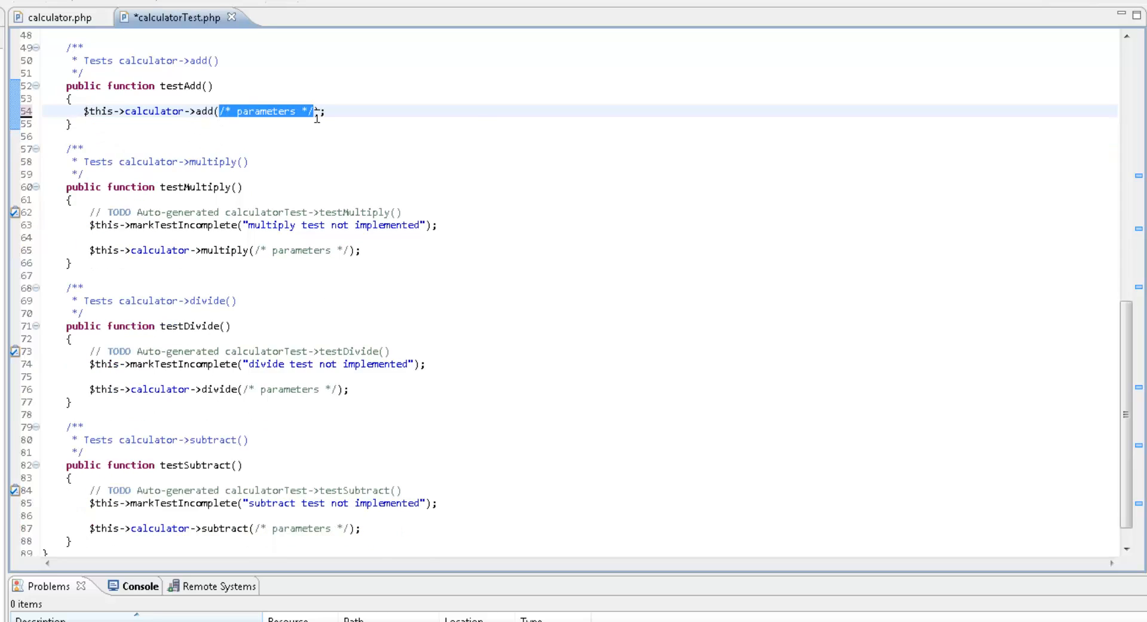
{"action": "type", "text": "1,2"}
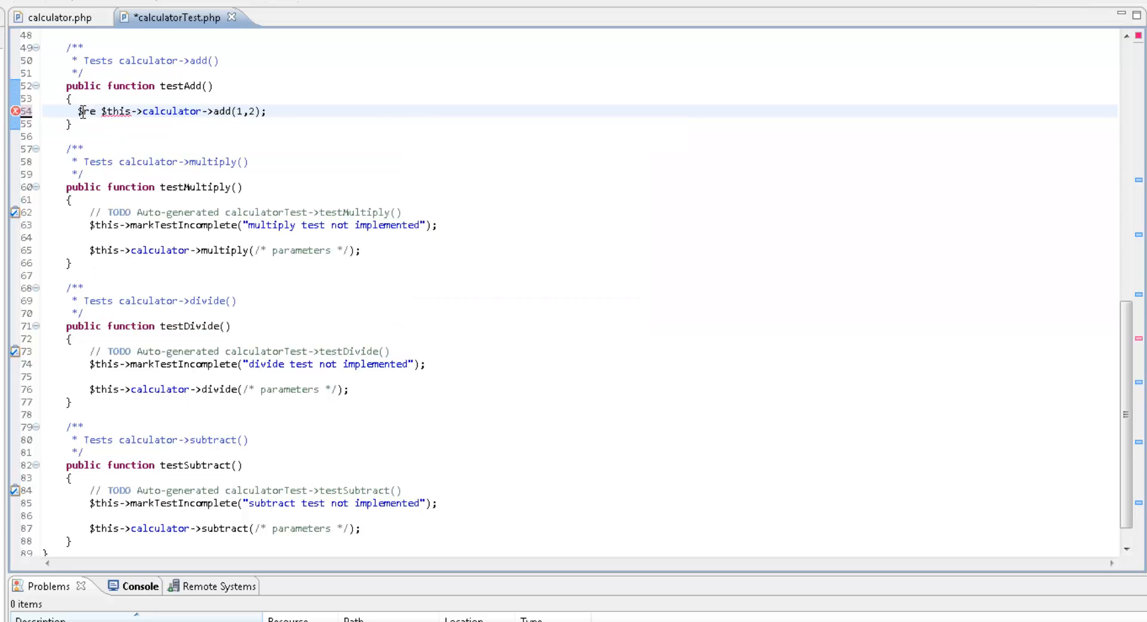
{"action": "type", "text": "result=$this->calcu"}
{"action": "type", "text": "$this->assertEquals($expected, $actual)"}
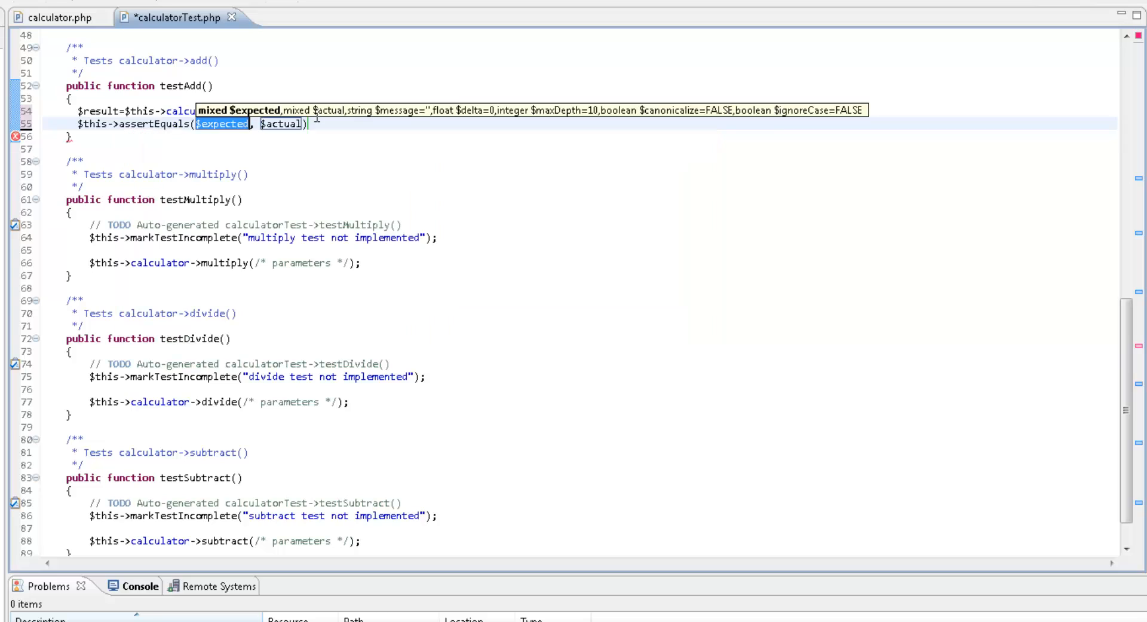
{"action": "key", "text": "Delete"}
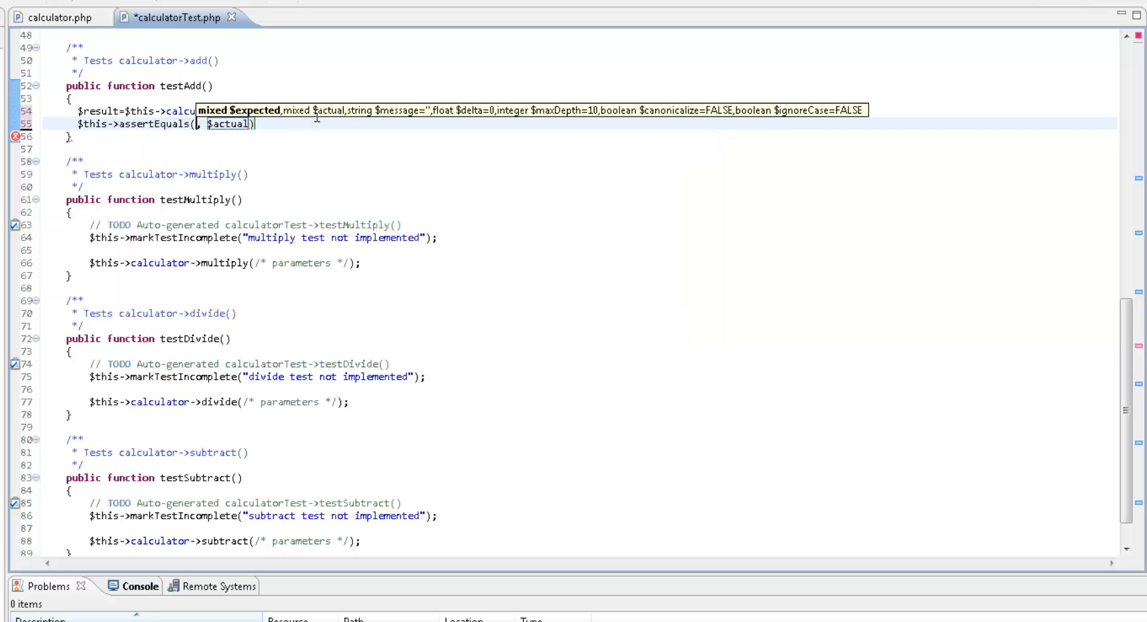
{"action": "type", "text": "3"}
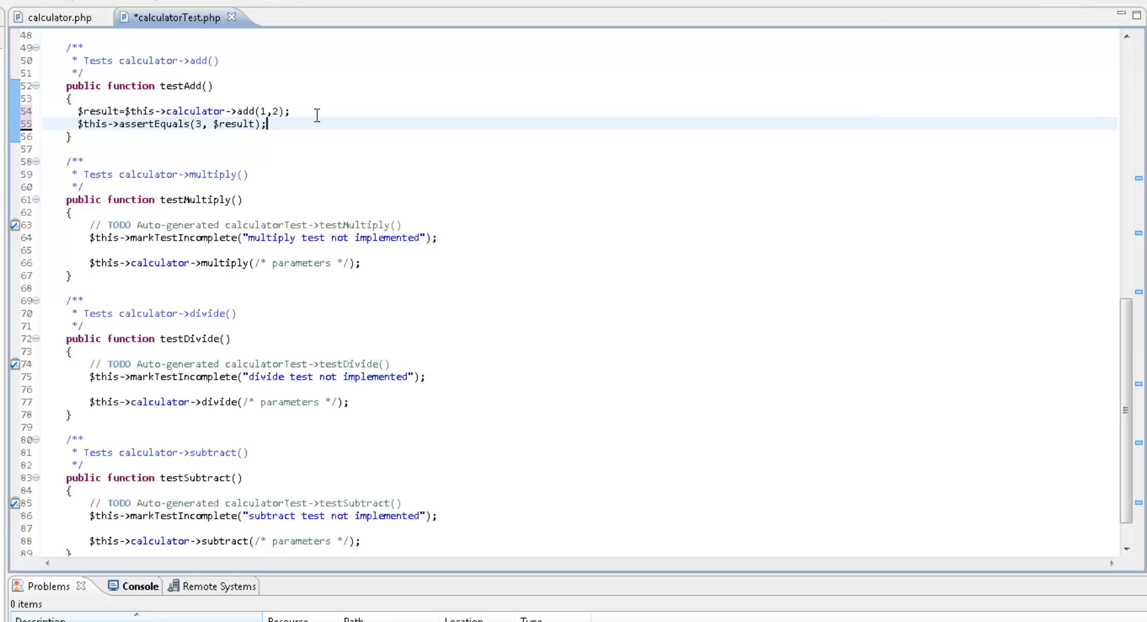
{"action": "key", "text": "ctrl+s"}
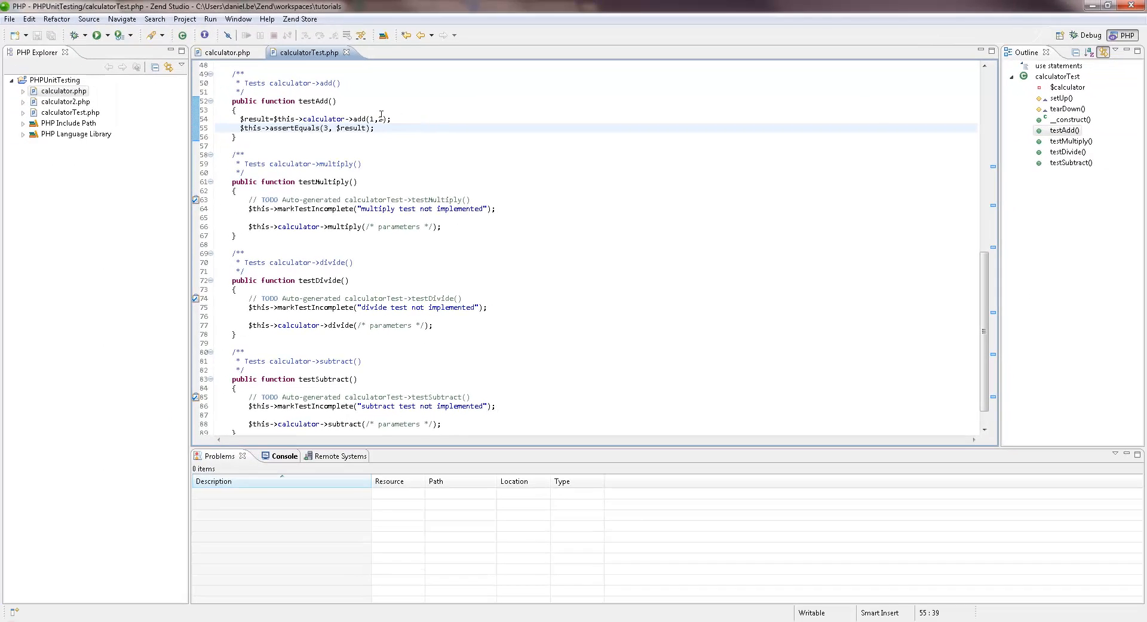
Run calculatorTest as a PHPUnit Test and view the 4/4 results.
{"action": "left_click", "coordinate": [209, 19]}
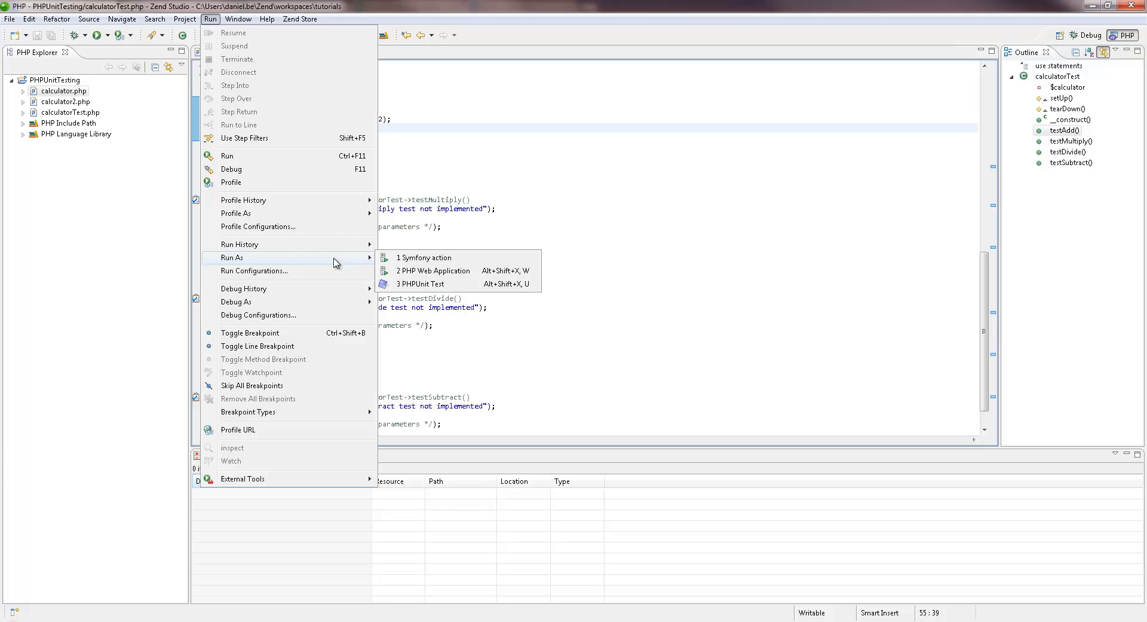
{"action": "left_click", "coordinate": [422, 284]}
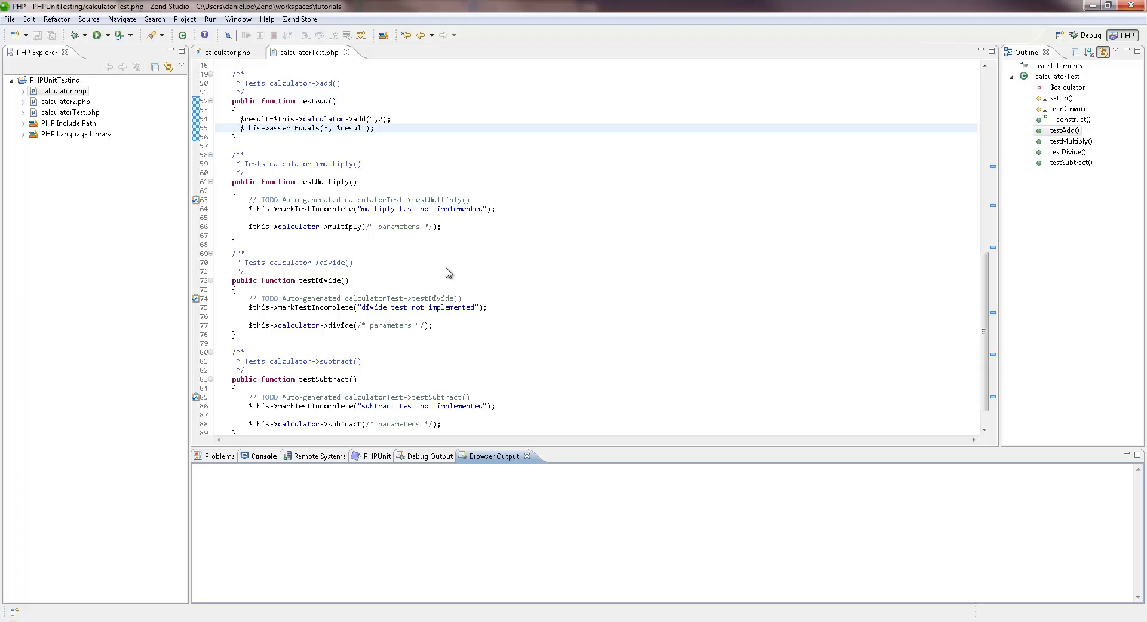
{"action": "mouse_move", "coordinate": [394, 444]}
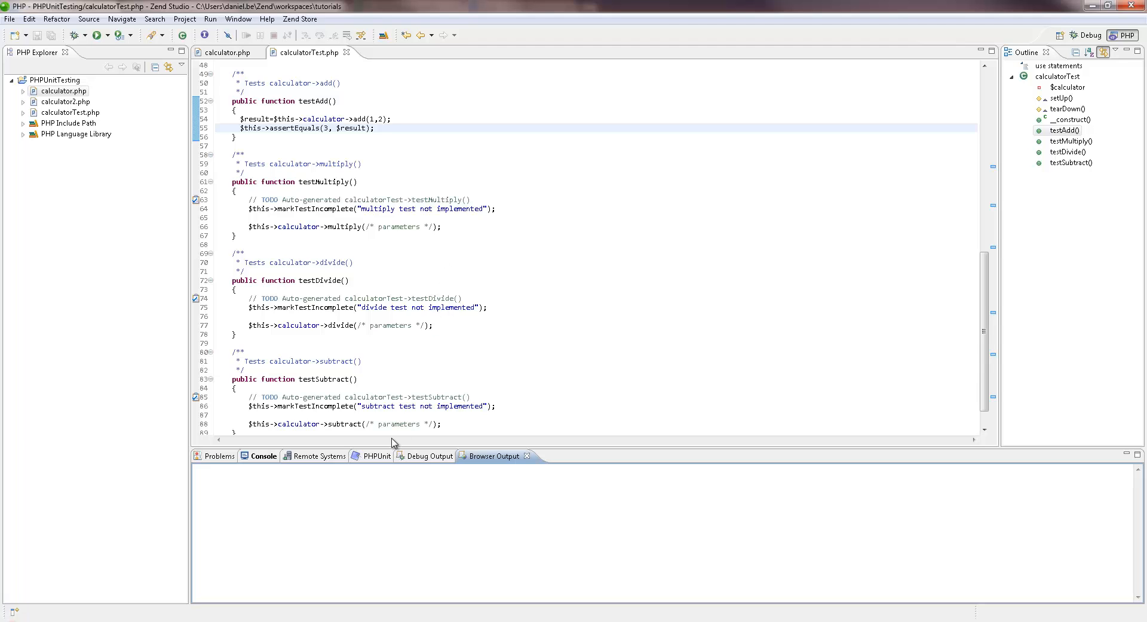
{"action": "left_click", "coordinate": [366, 455]}
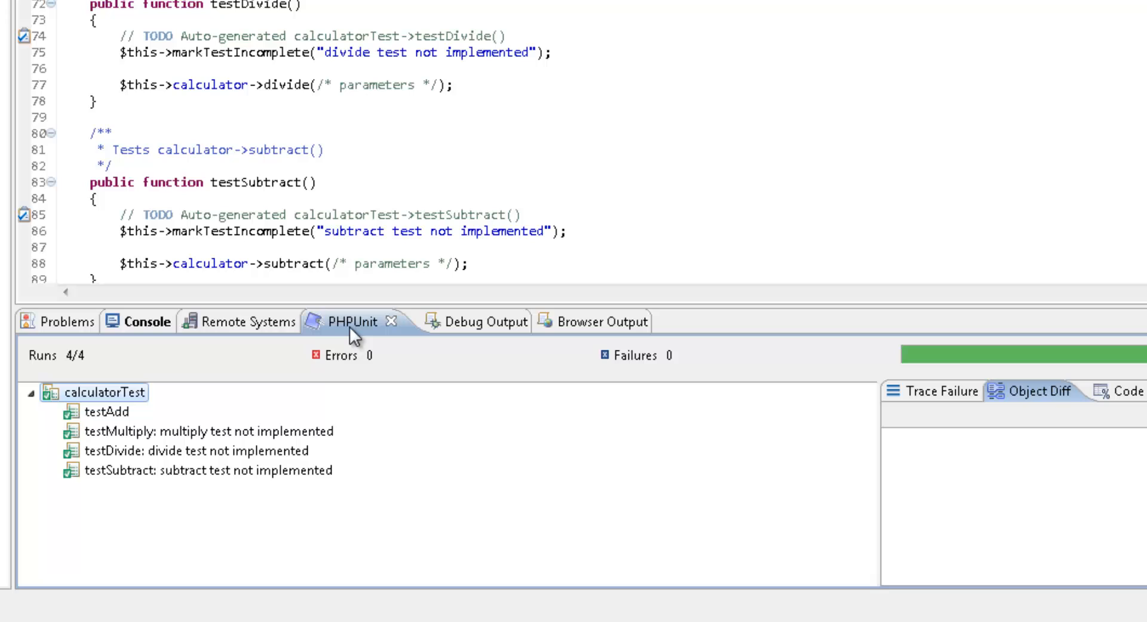
{"action": "mouse_move", "coordinate": [354, 341]}
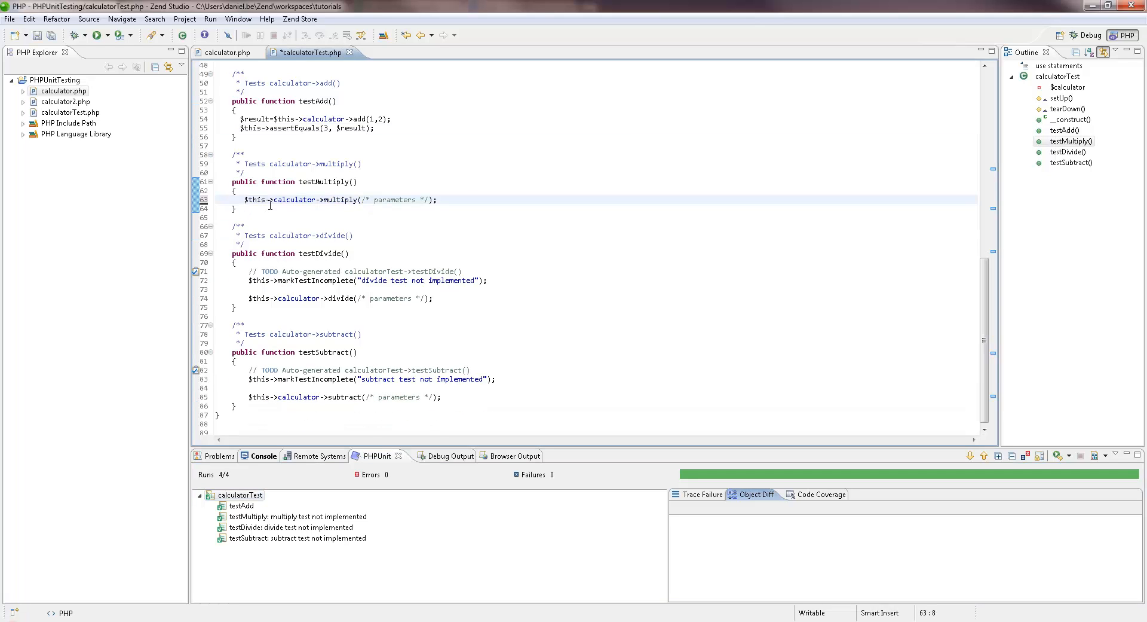
Select the multiply call's placeholder parameters in testMultiply.
{"action": "double_click", "coordinate": [391, 199]}
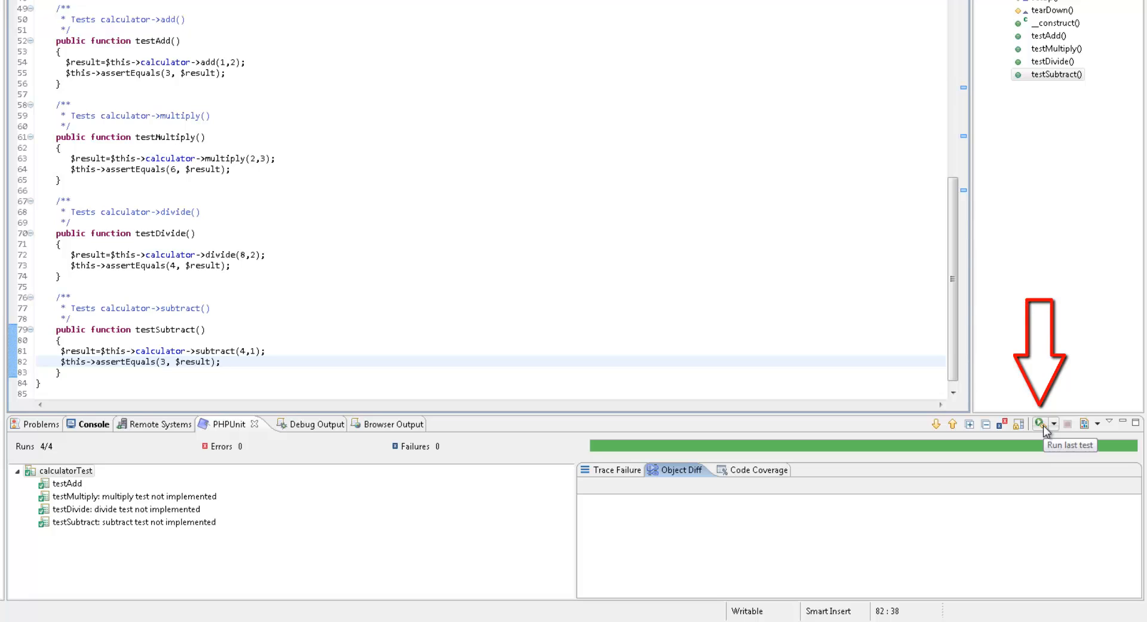
Rerun the last test and expand calculatorTest to see all four passing.
{"action": "left_click", "coordinate": [1040, 423]}
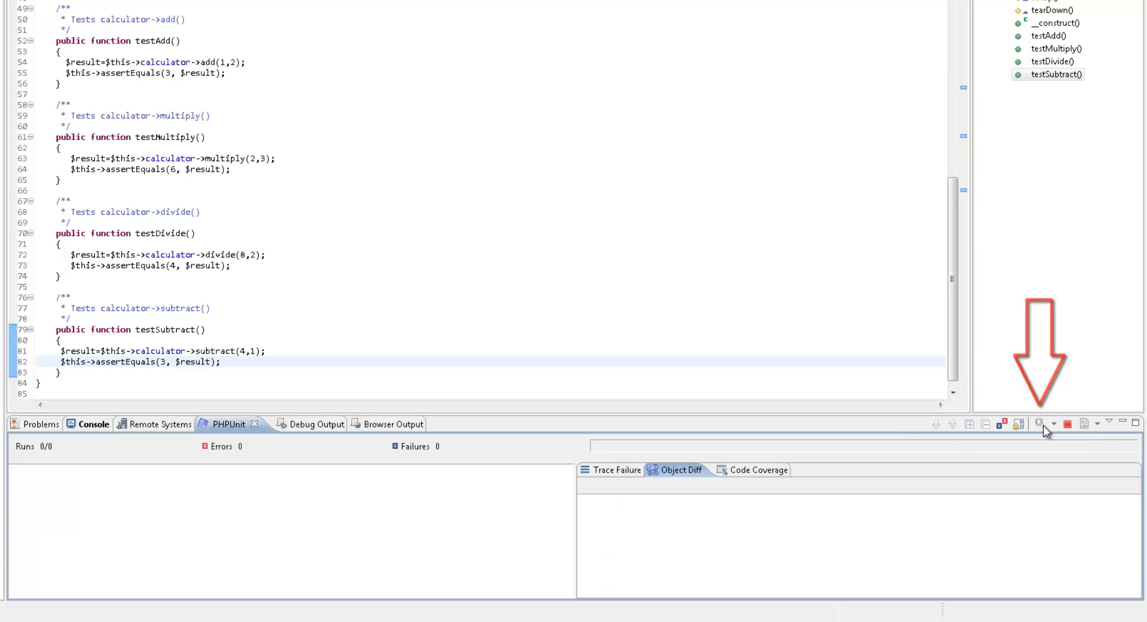
{"action": "left_click", "coordinate": [1039, 423]}
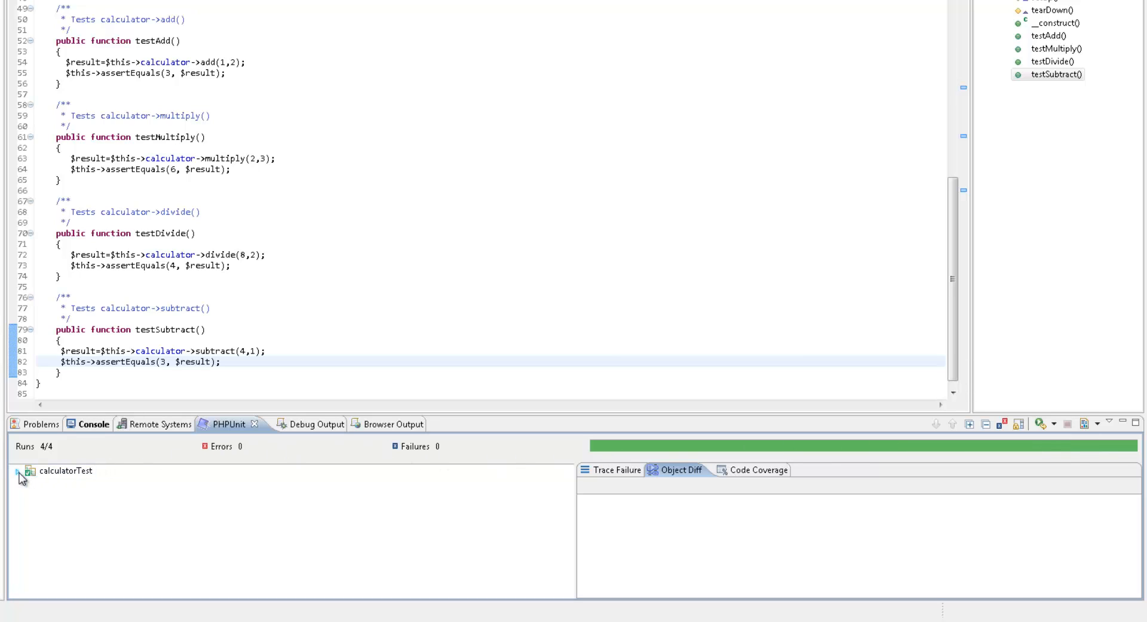
{"action": "left_click", "coordinate": [12, 470]}
{"action": "type", "text": "3"}
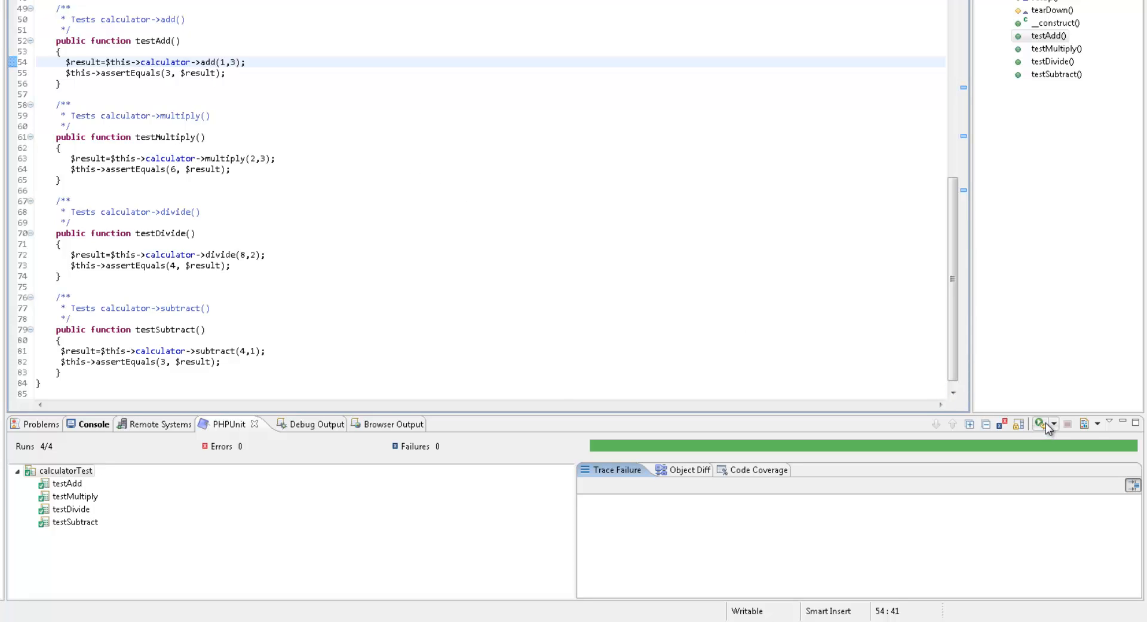
Rerun the tests after changing testAdd to add(1,3).
{"action": "left_click", "coordinate": [1039, 423]}
{"action": "type", "text": "2"}
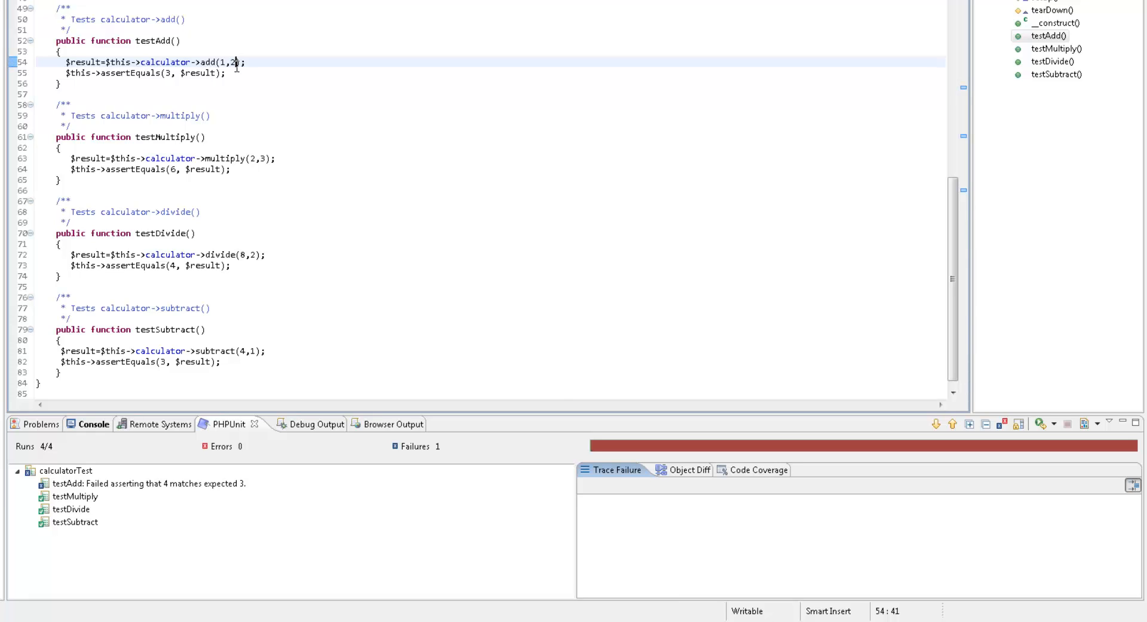
Change testDivide's divisor to 0 and rerun the tests.
{"action": "left_click", "coordinate": [252, 254]}
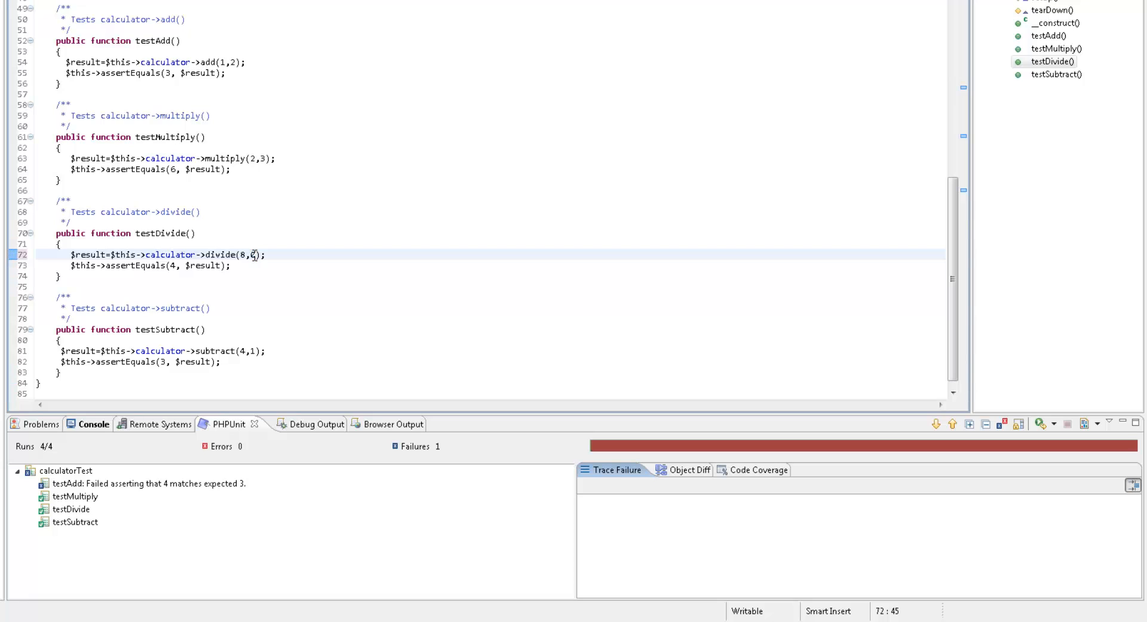
{"action": "type", "text": "0"}
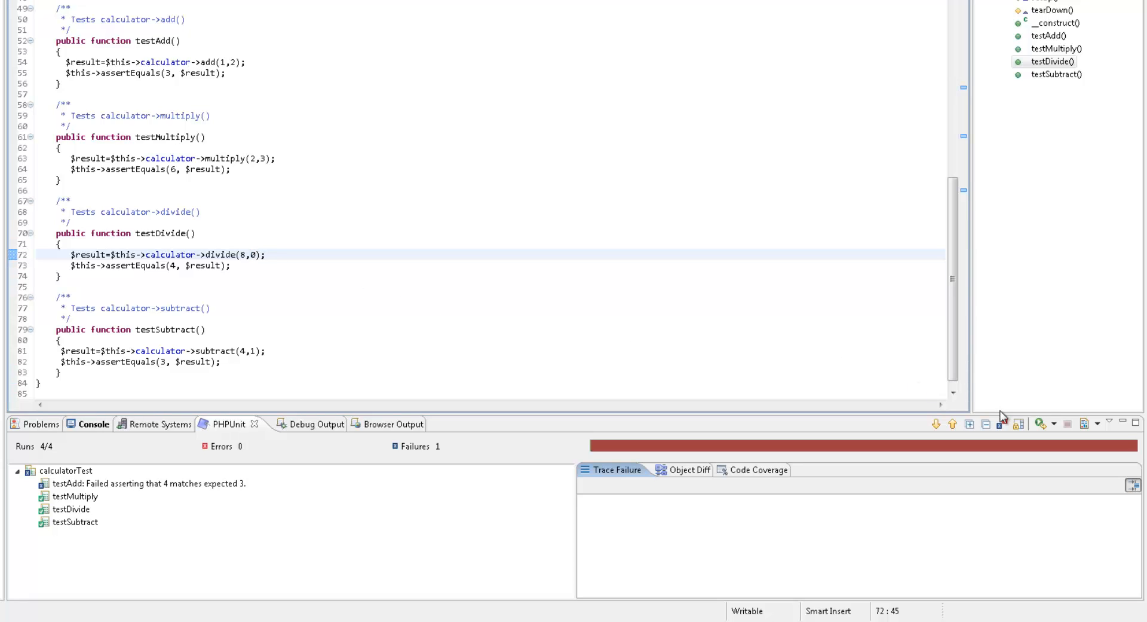
{"action": "left_click", "coordinate": [1041, 423]}
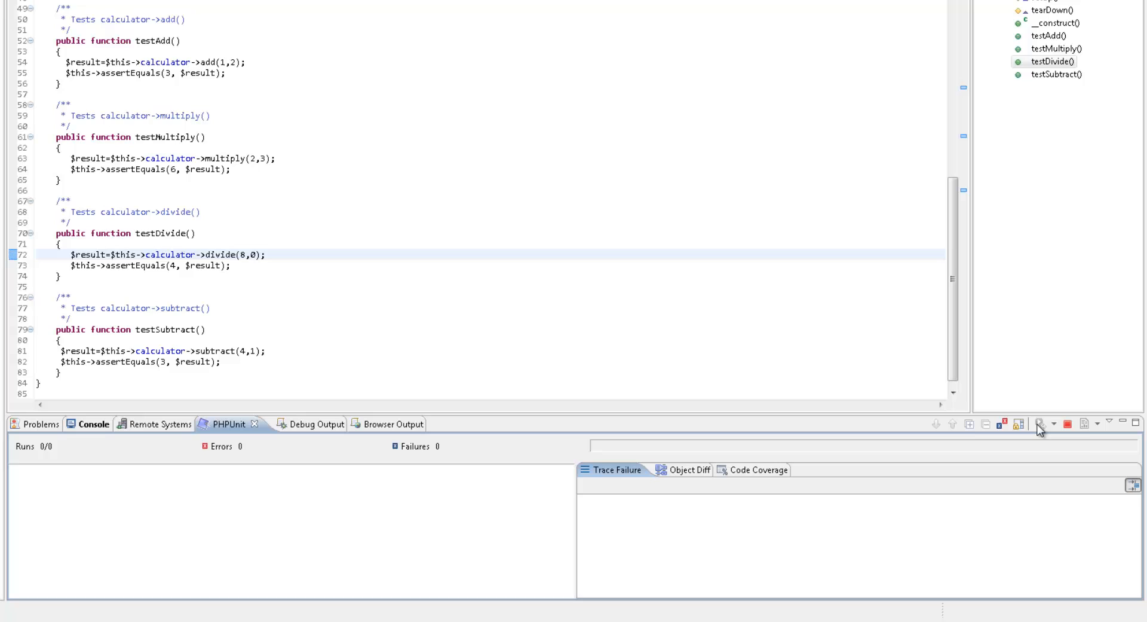
{"action": "left_click", "coordinate": [1040, 423]}
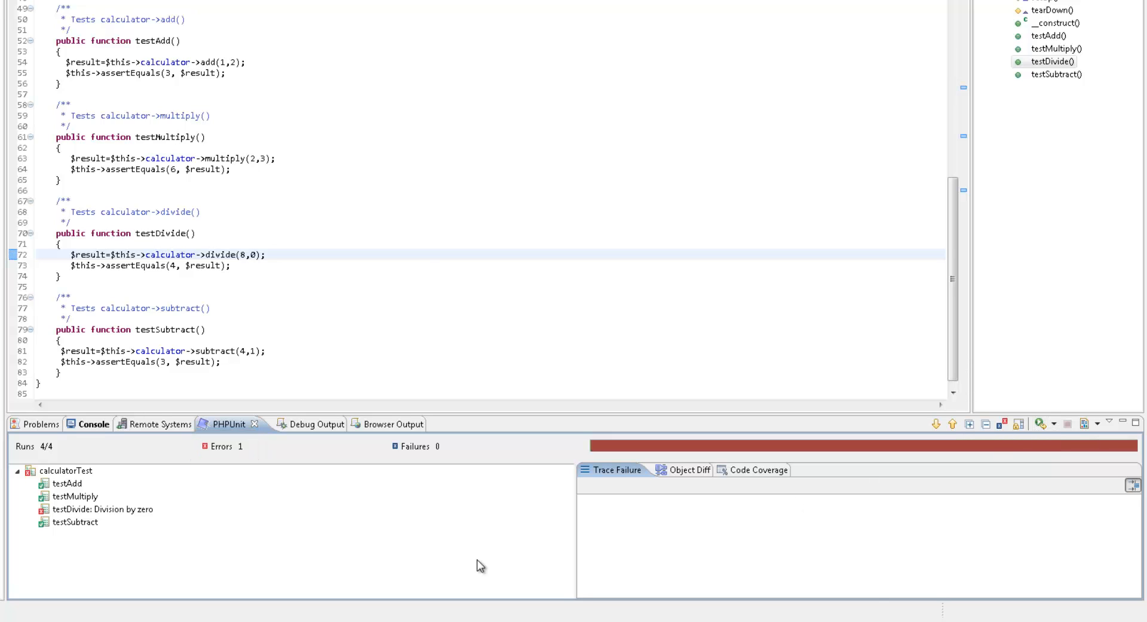
{"action": "left_click", "coordinate": [102, 509]}
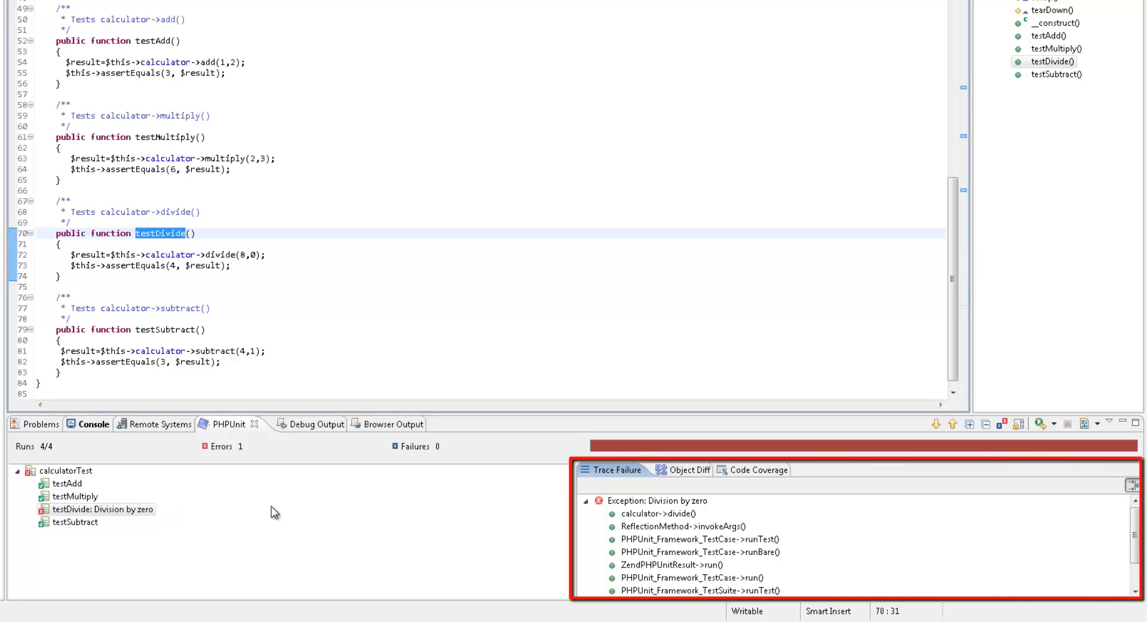
Restore the divisor to divide(8,2), rerun, and expand the passing calculatorTest results.
{"action": "left_click", "coordinate": [656, 514]}
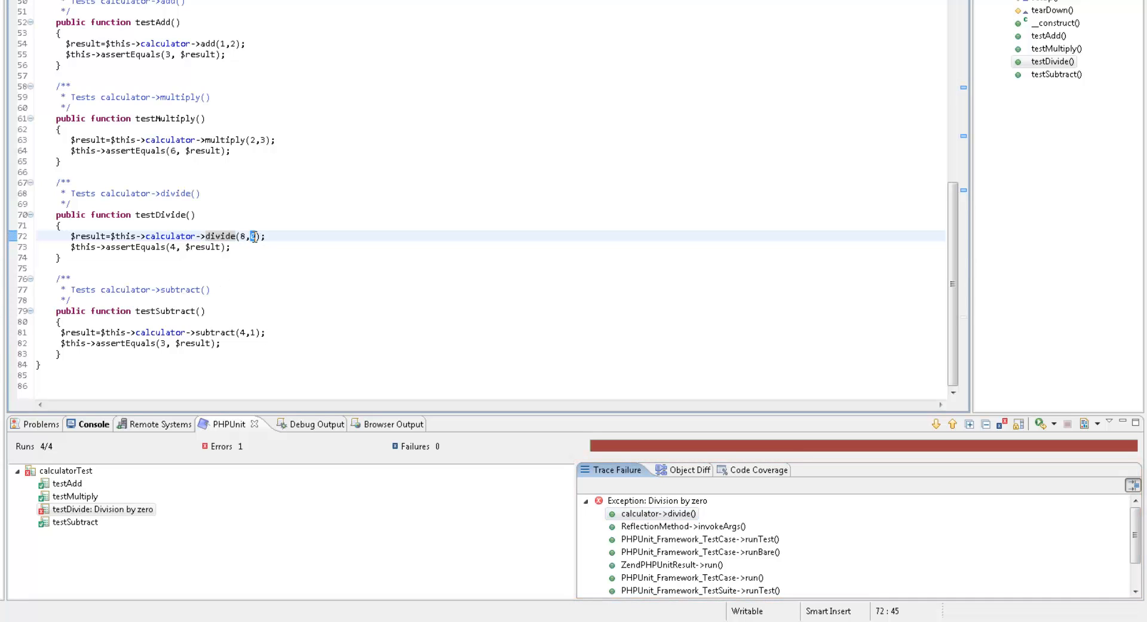
{"action": "type", "text": "2"}
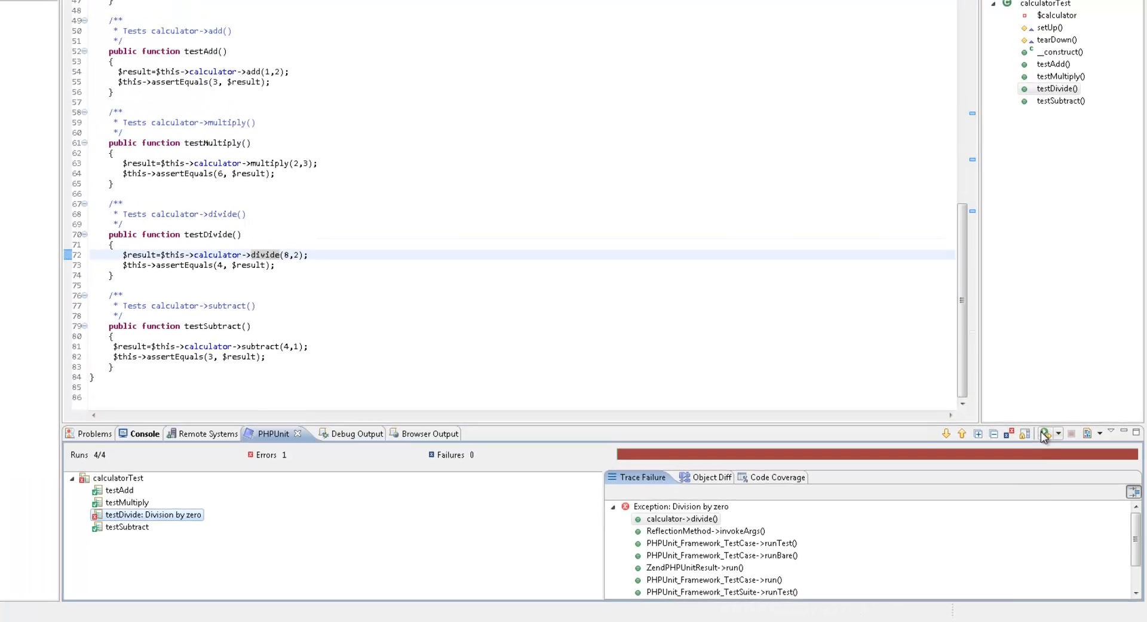
{"action": "left_click", "coordinate": [1044, 432]}
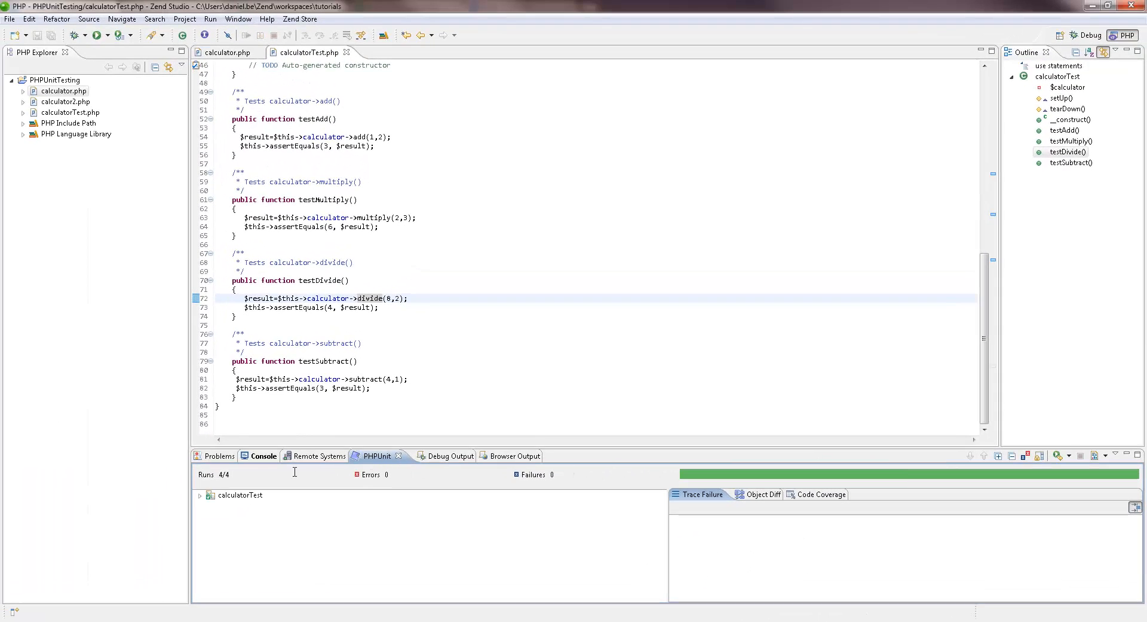
{"action": "left_click", "coordinate": [201, 494]}
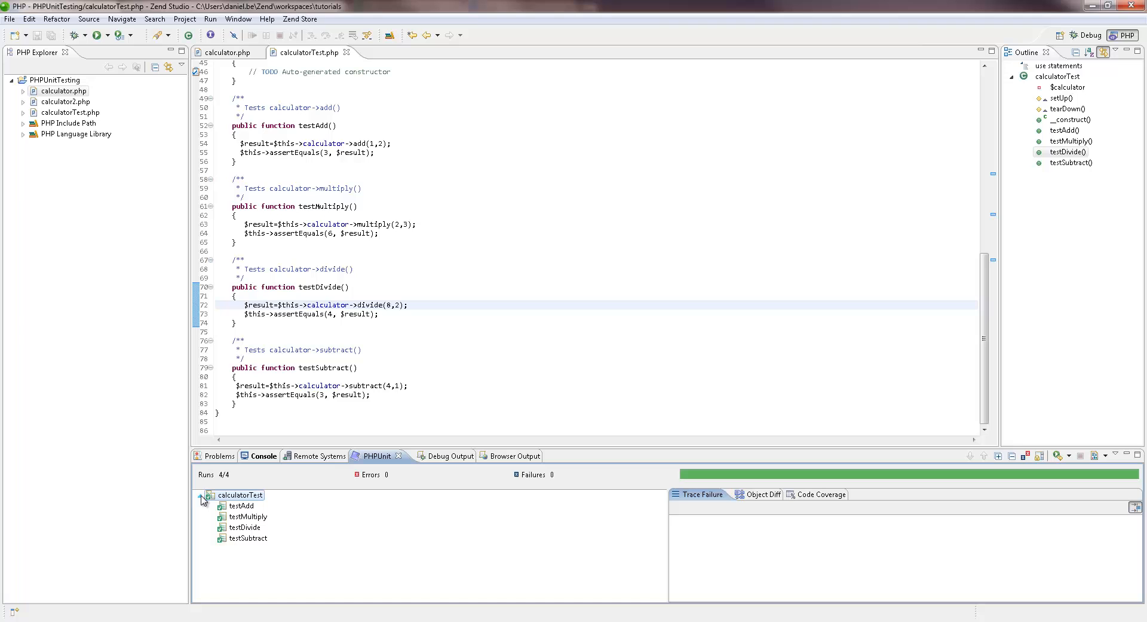
{"action": "mouse_move", "coordinate": [209, 150]}
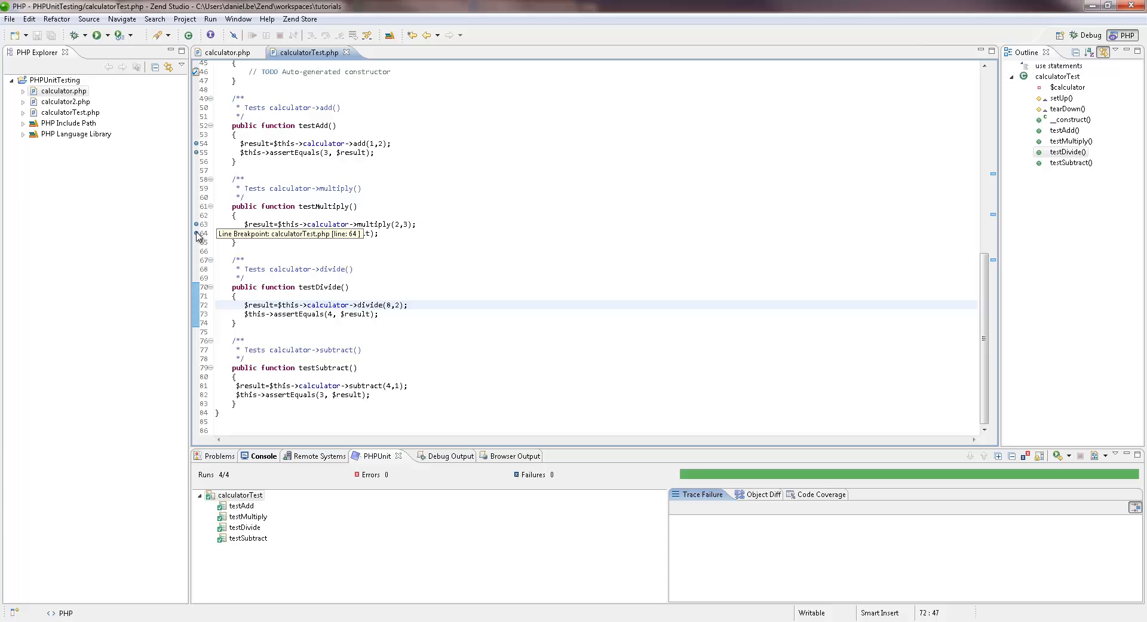
Debug calculatorTest as a PHPUnit test, suspending at line 54 in testAdd.
{"action": "left_click", "coordinate": [210, 20]}
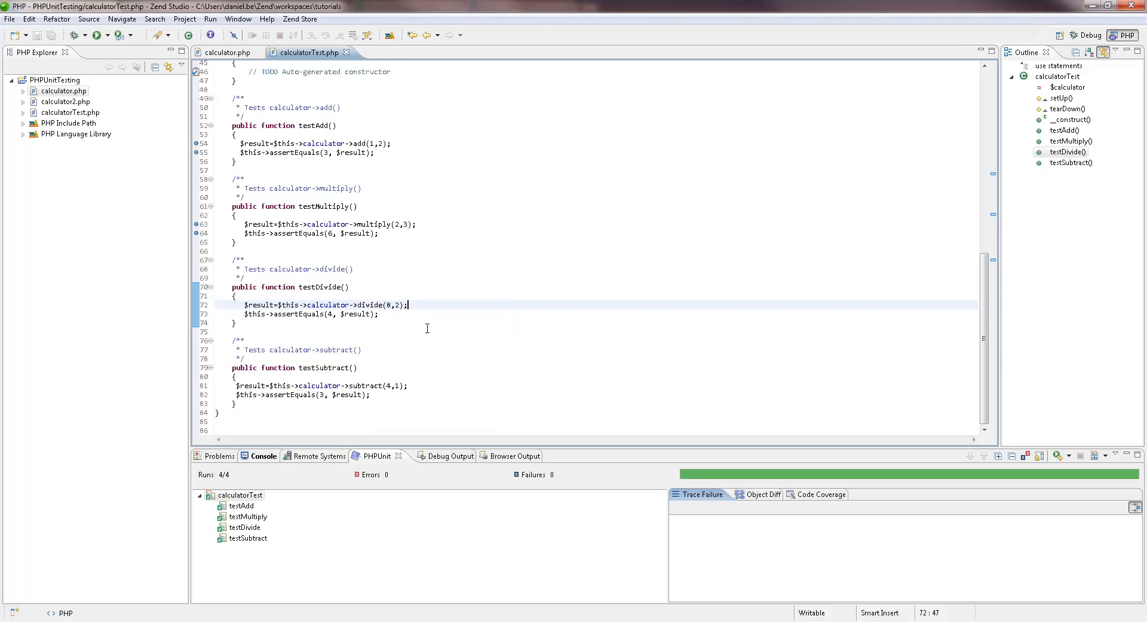
{"action": "left_click", "coordinate": [105, 35]}
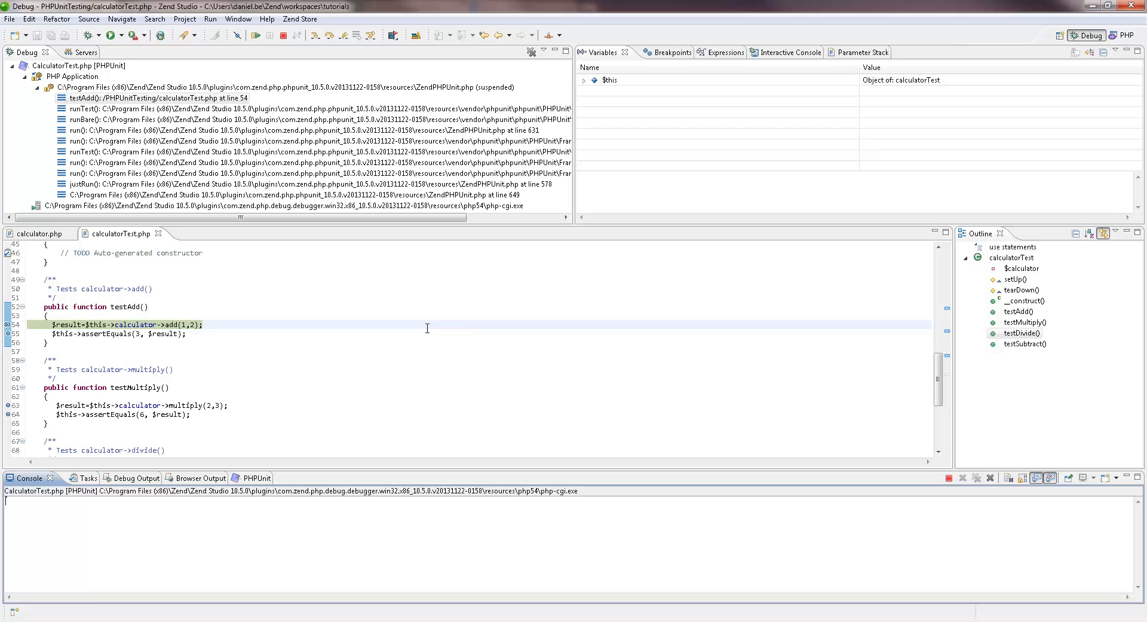
Step over the add line, watch $result showing (int) 3, then resume the test run.
{"action": "left_click", "coordinate": [255, 35]}
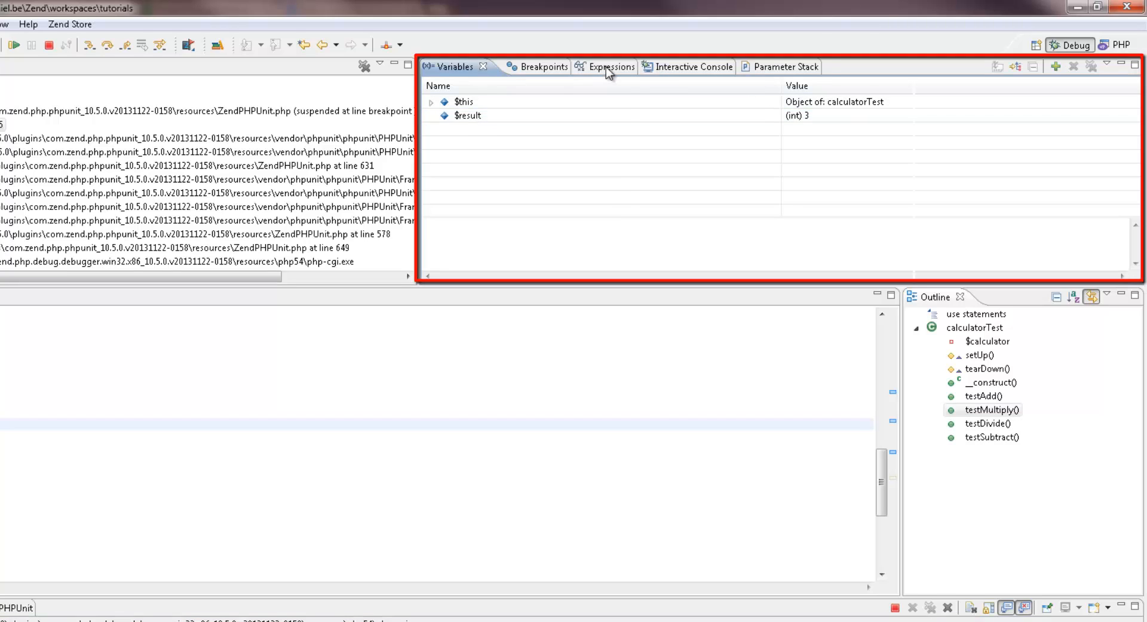
{"action": "left_click", "coordinate": [585, 66]}
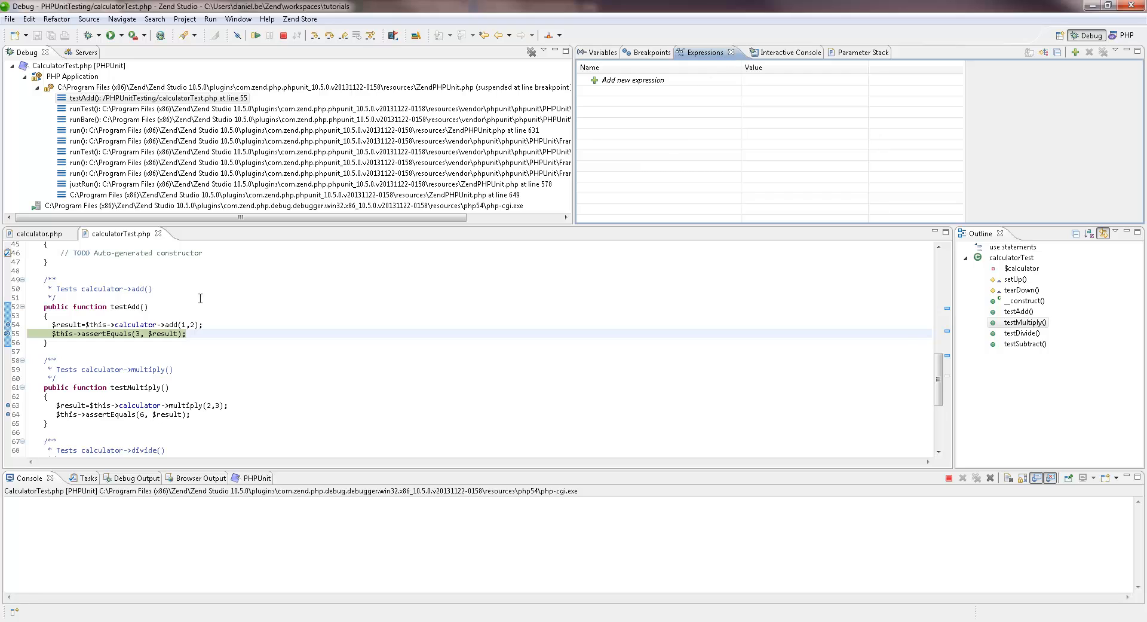
{"action": "double_click", "coordinate": [162, 334]}
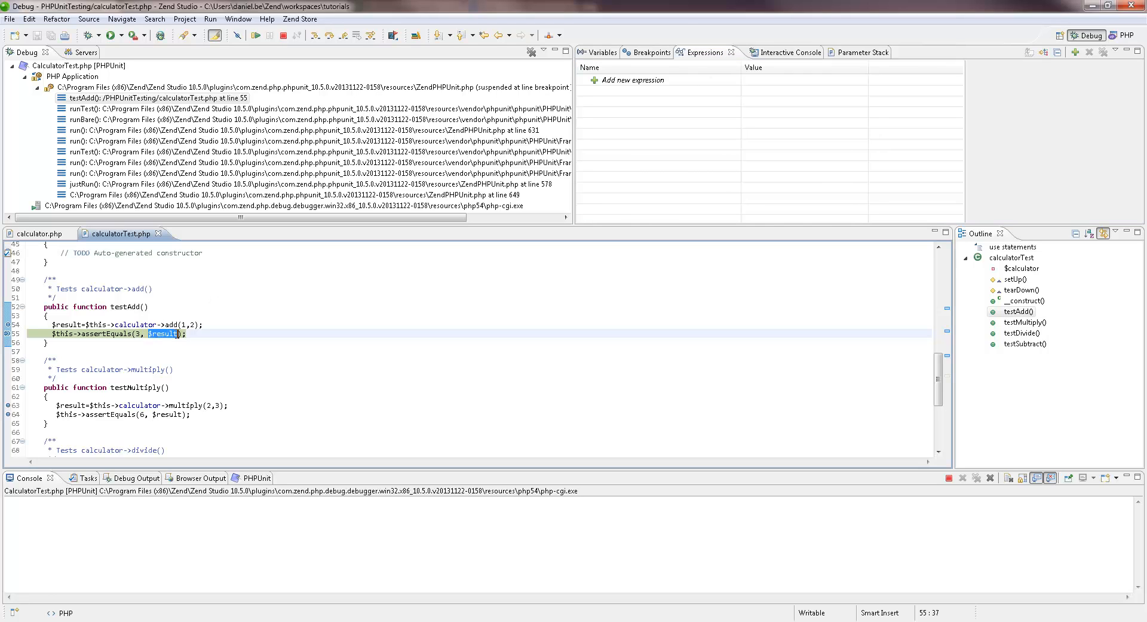
{"action": "right_click", "coordinate": [163, 334]}
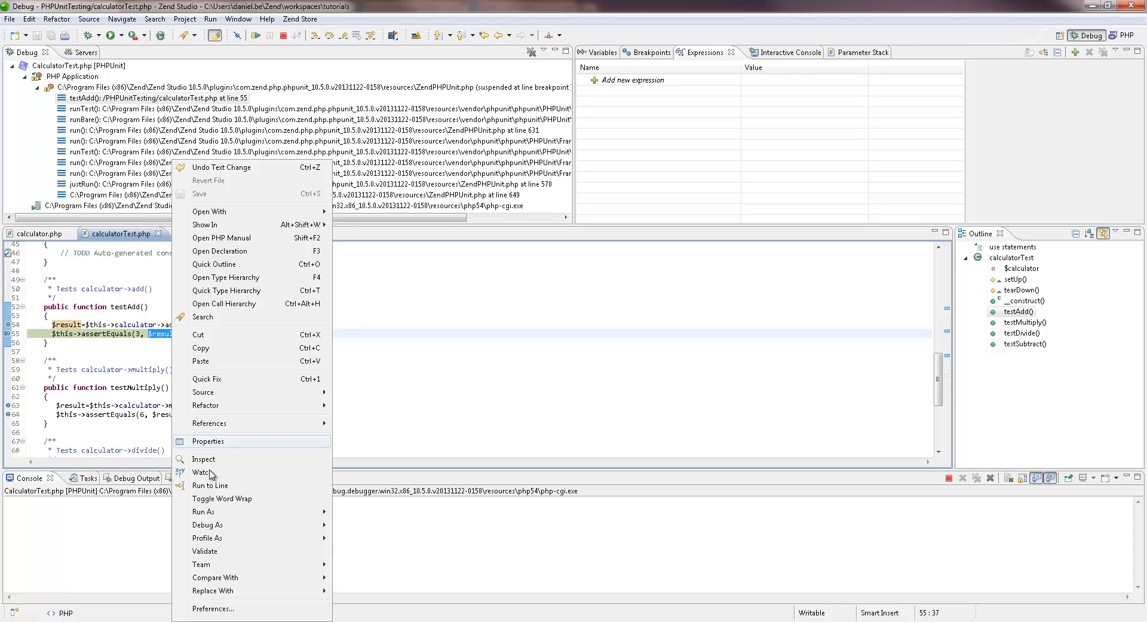
{"action": "left_click", "coordinate": [201, 471]}
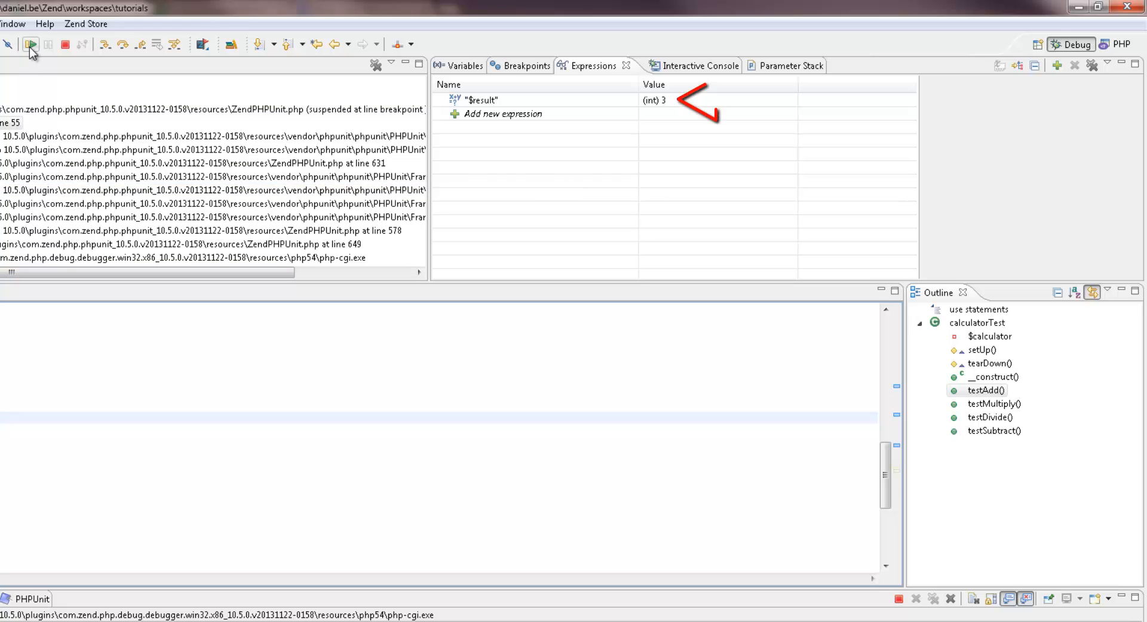
{"action": "left_click", "coordinate": [30, 43]}
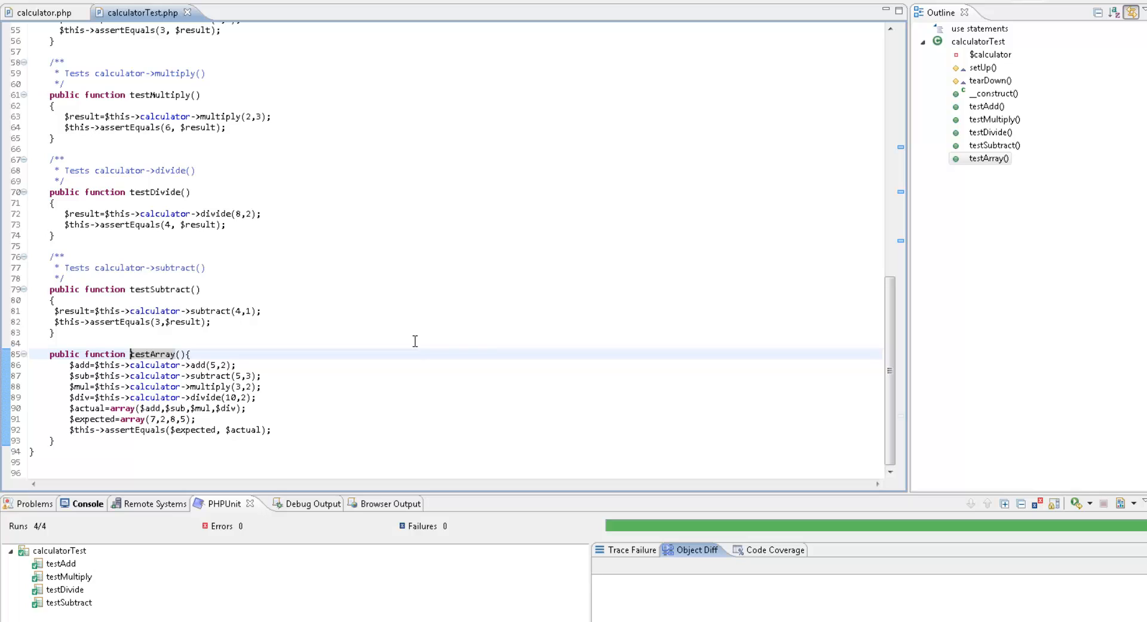
{"action": "mouse_move", "coordinate": [115, 355]}
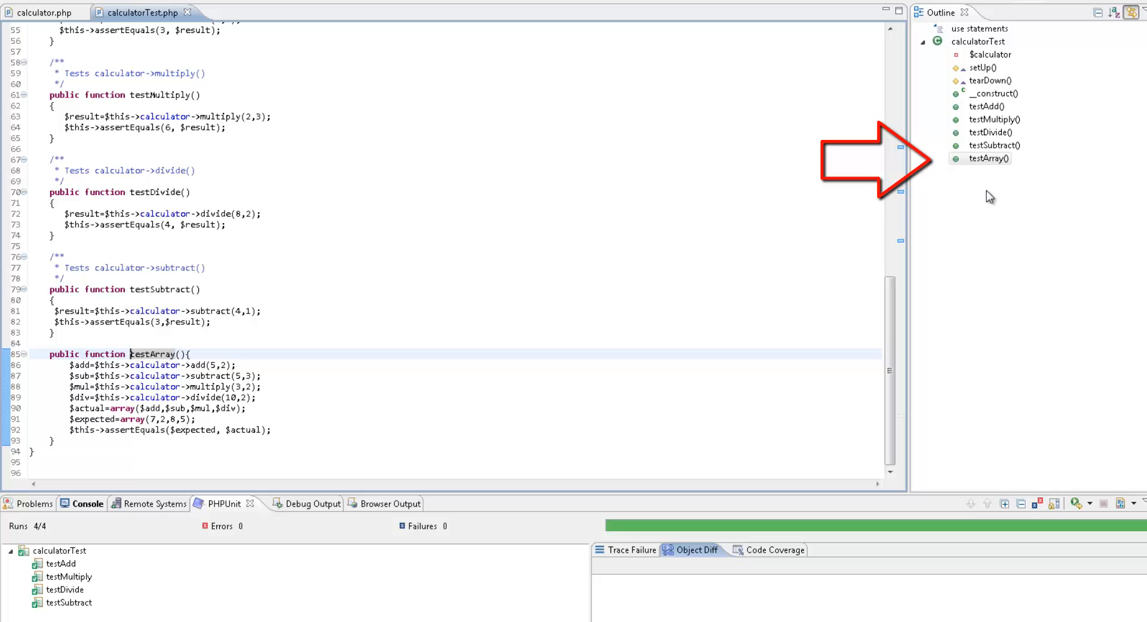
Run only testArray as a PHPUnit test from the Outline; it fails on array equality.
{"action": "right_click", "coordinate": [981, 159]}
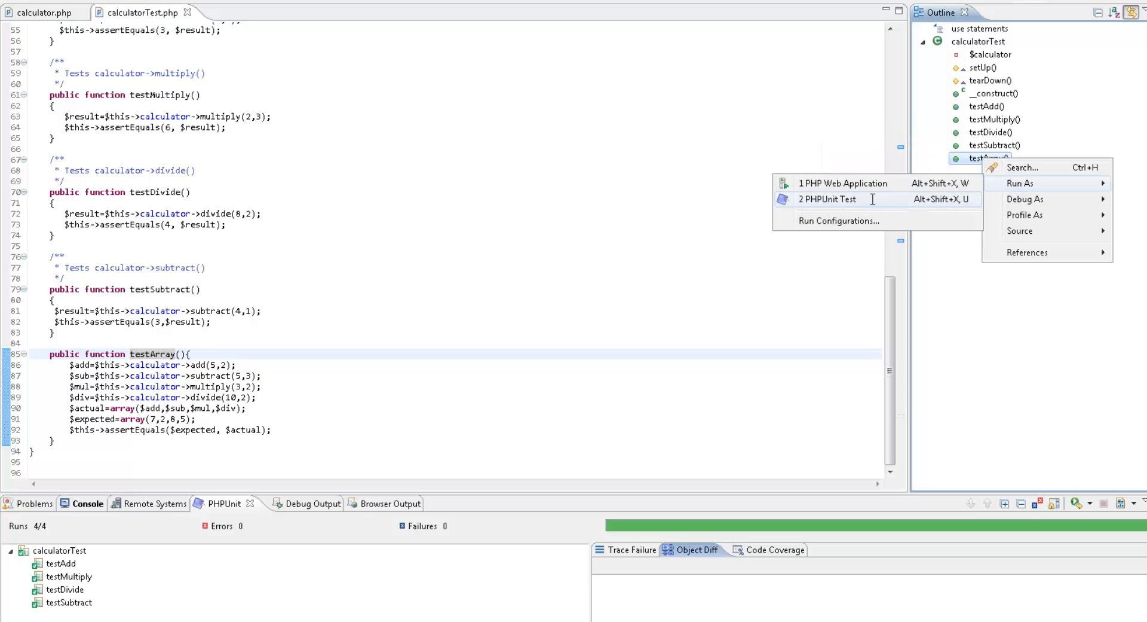
{"action": "left_click", "coordinate": [828, 199]}
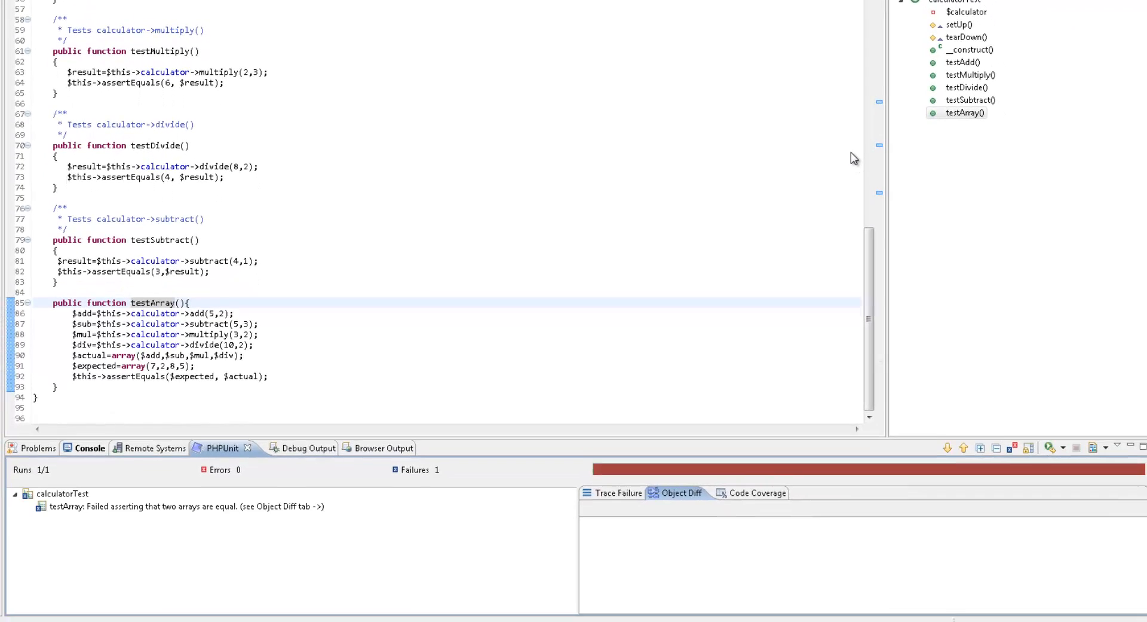
{"action": "scroll", "scroll_direction": "down", "scroll_amount": 3}
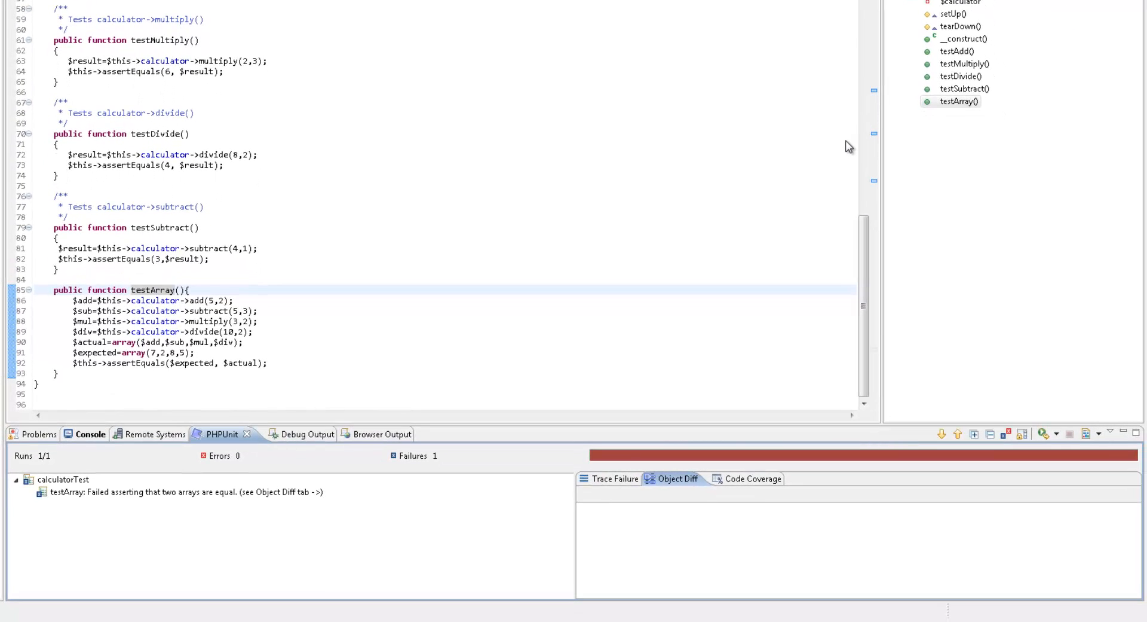
{"action": "left_click", "coordinate": [181, 491]}
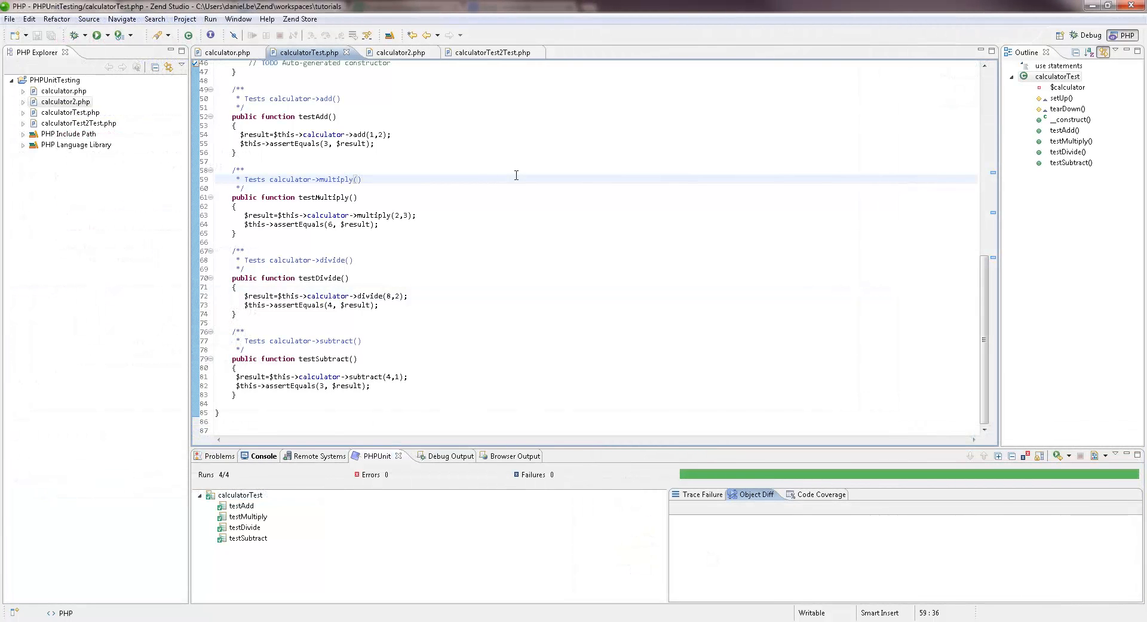
Create PHPUnitTestingSuite.php in PHPUnitTesting, including calculatorTest and calculatorTest2Test.
{"action": "left_click", "coordinate": [485, 52]}
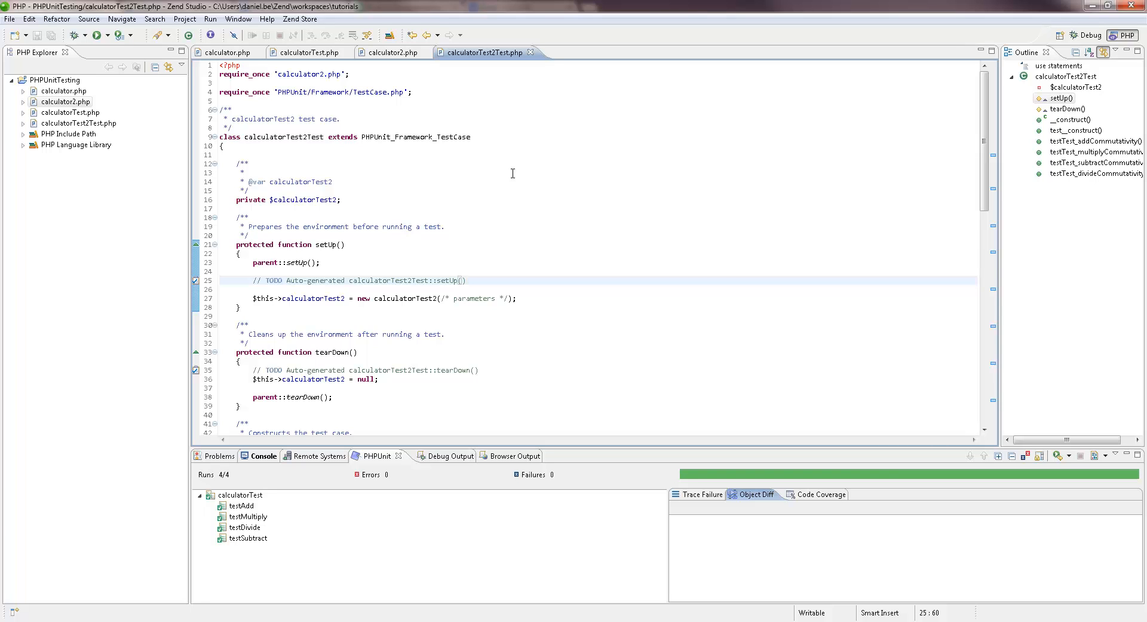
{"action": "left_click", "coordinate": [55, 80]}
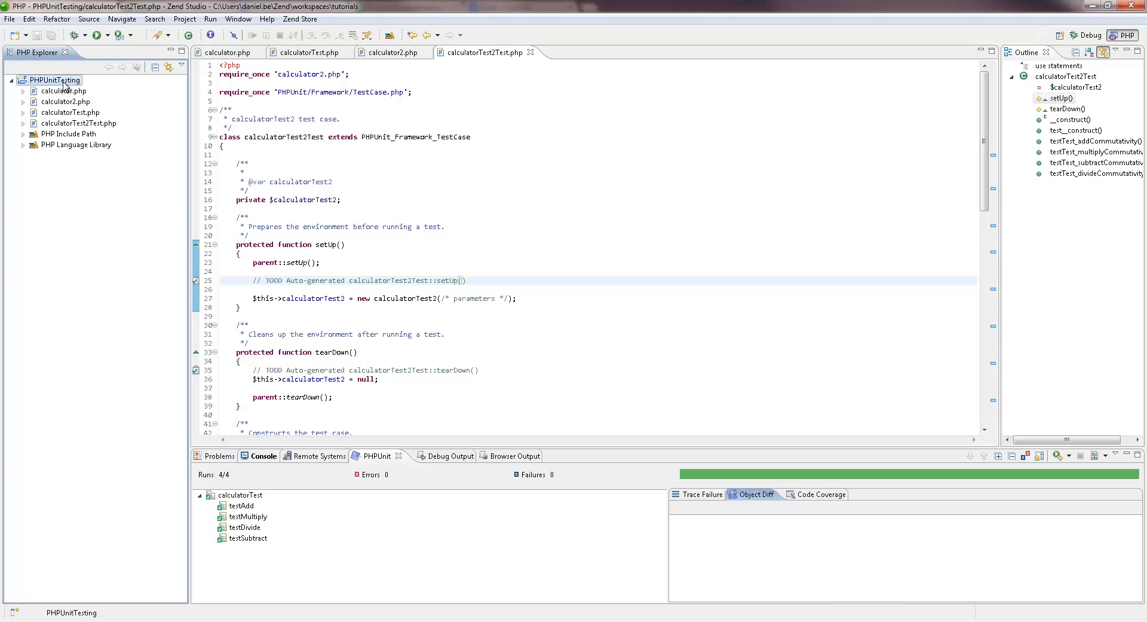
{"action": "right_click", "coordinate": [52, 80]}
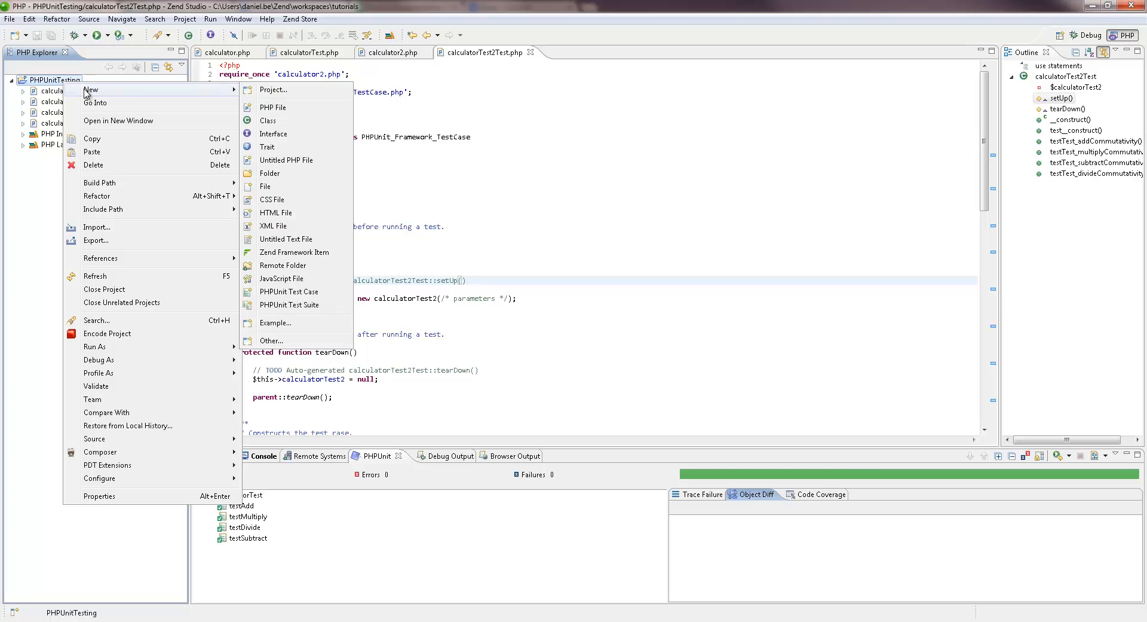
{"action": "mouse_move", "coordinate": [290, 305]}
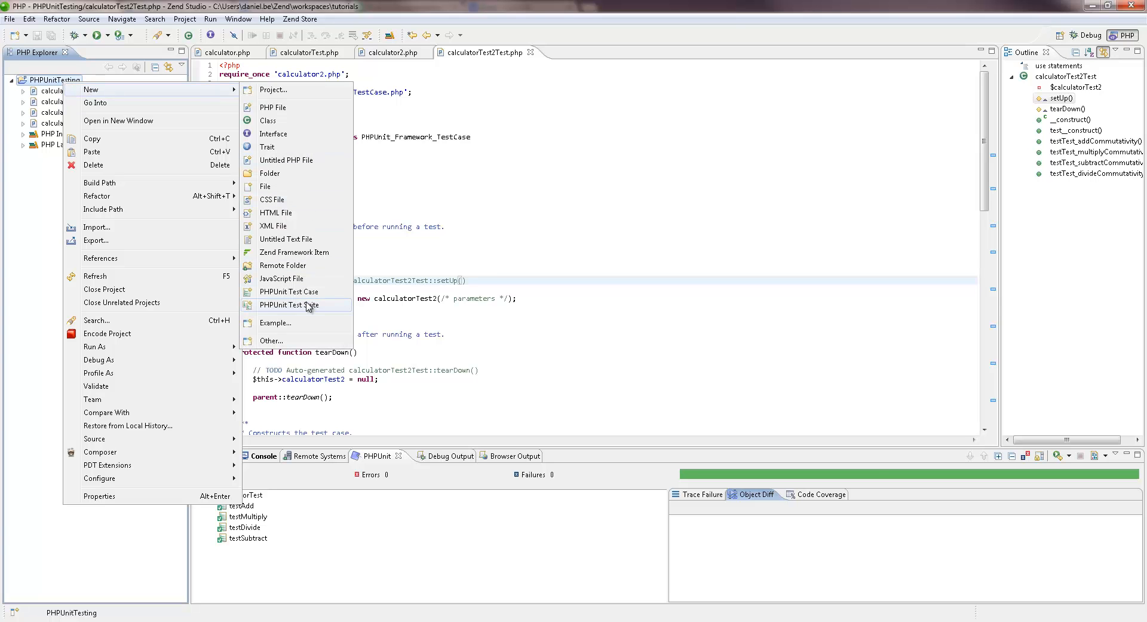
{"action": "left_click", "coordinate": [289, 305]}
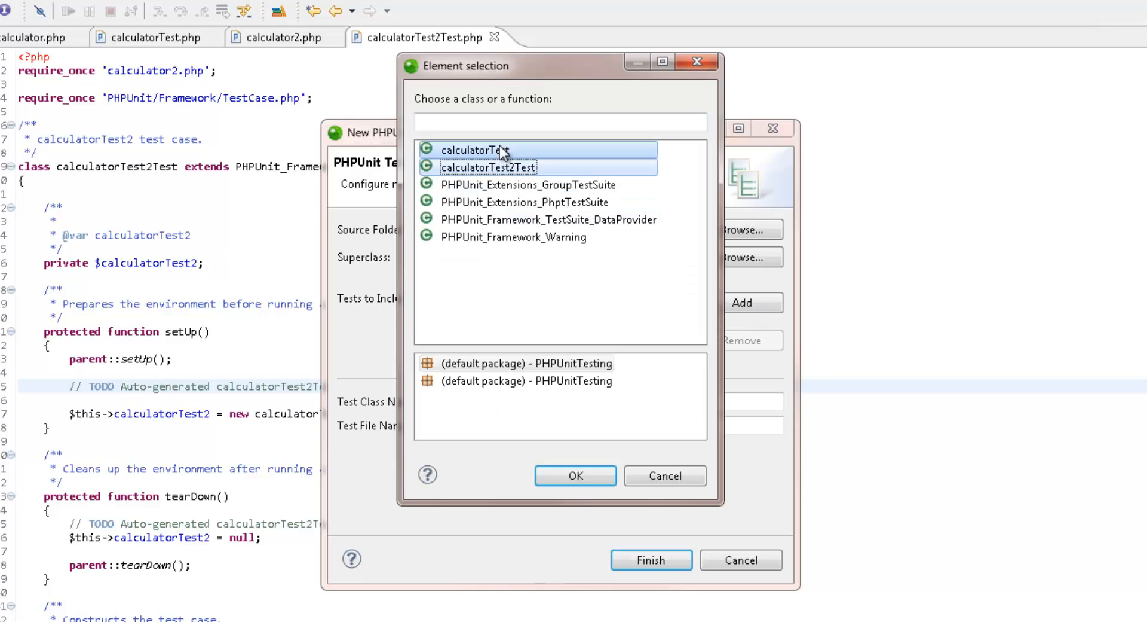
{"action": "left_click", "coordinate": [575, 475]}
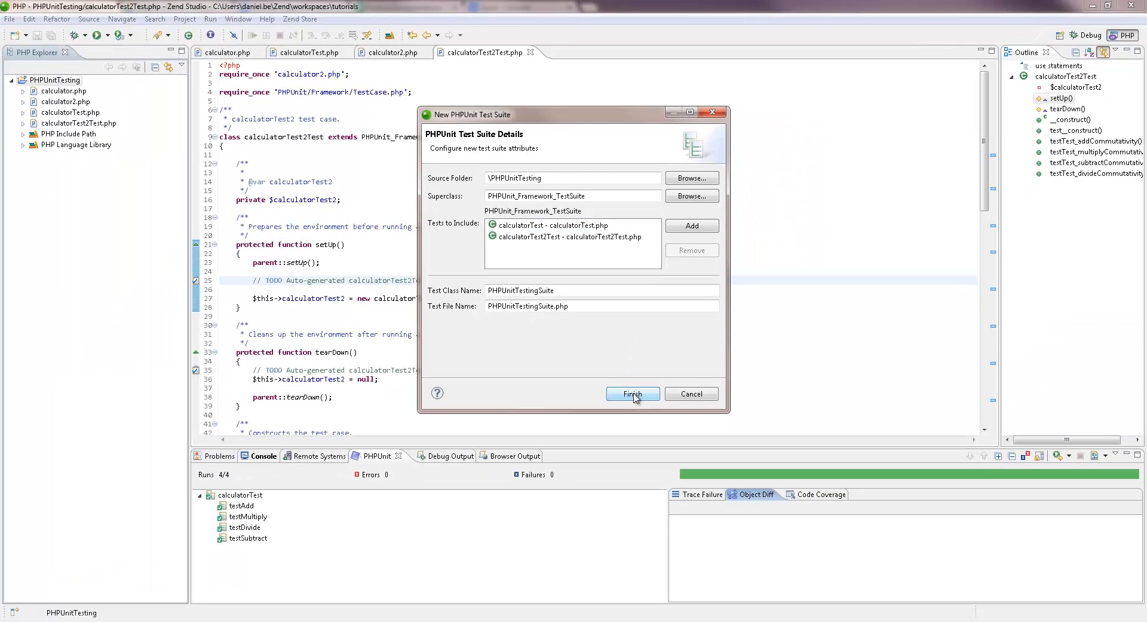
{"action": "left_click", "coordinate": [631, 394]}
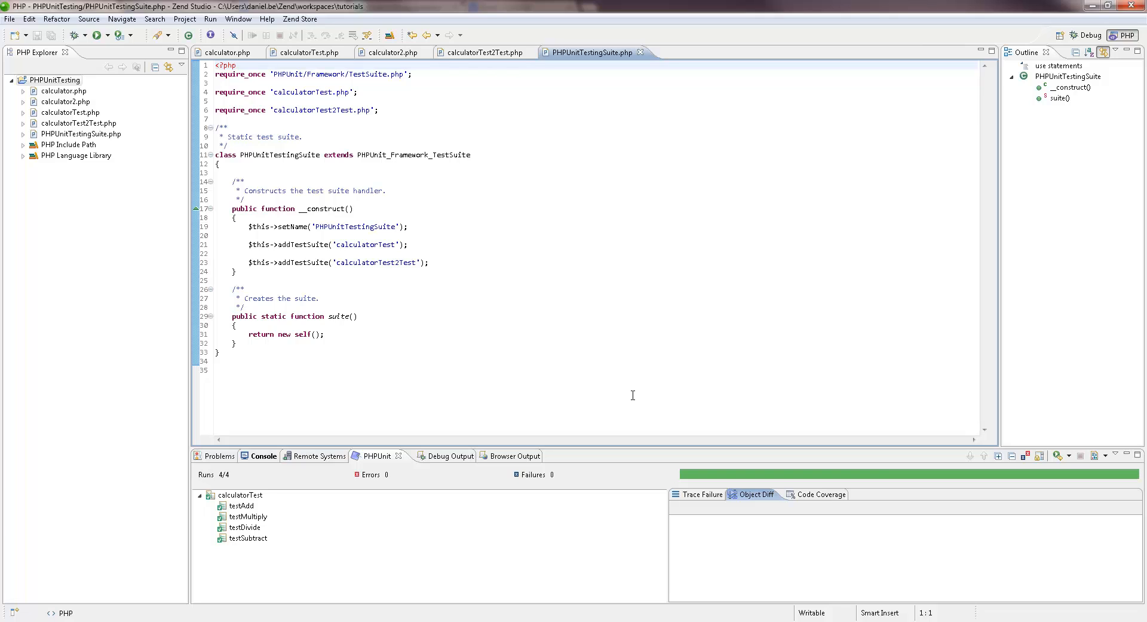
{"action": "left_click", "coordinate": [211, 19]}
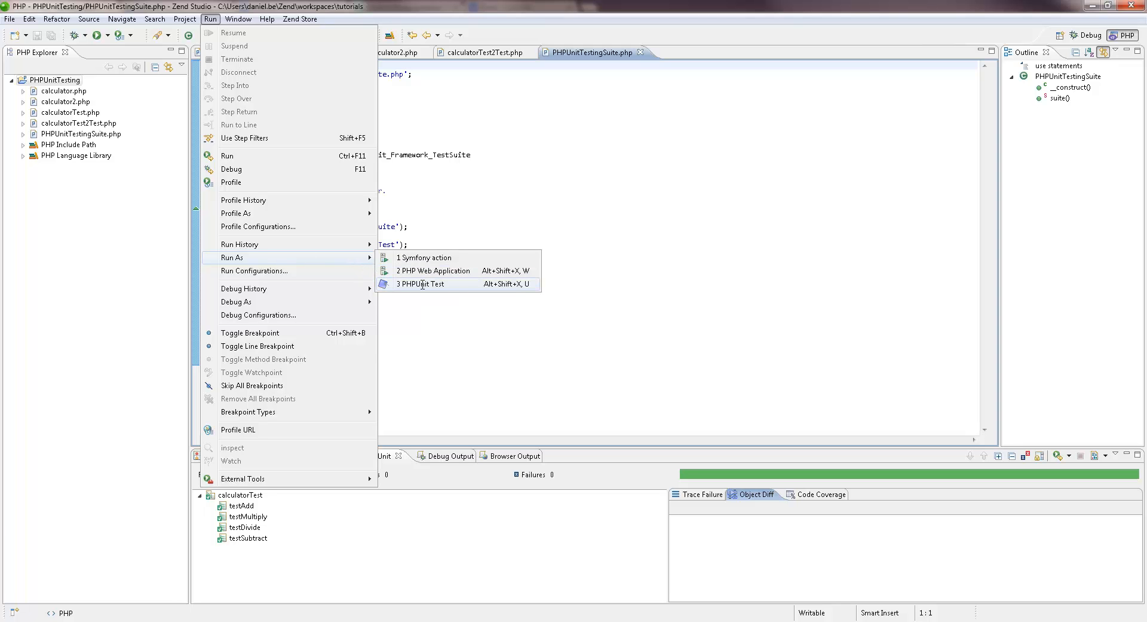
Run PHPUnitTestingSuite.php as a PHPUnit test and expand calculatorTest results: 9/9 passing.
{"action": "left_click", "coordinate": [422, 284]}
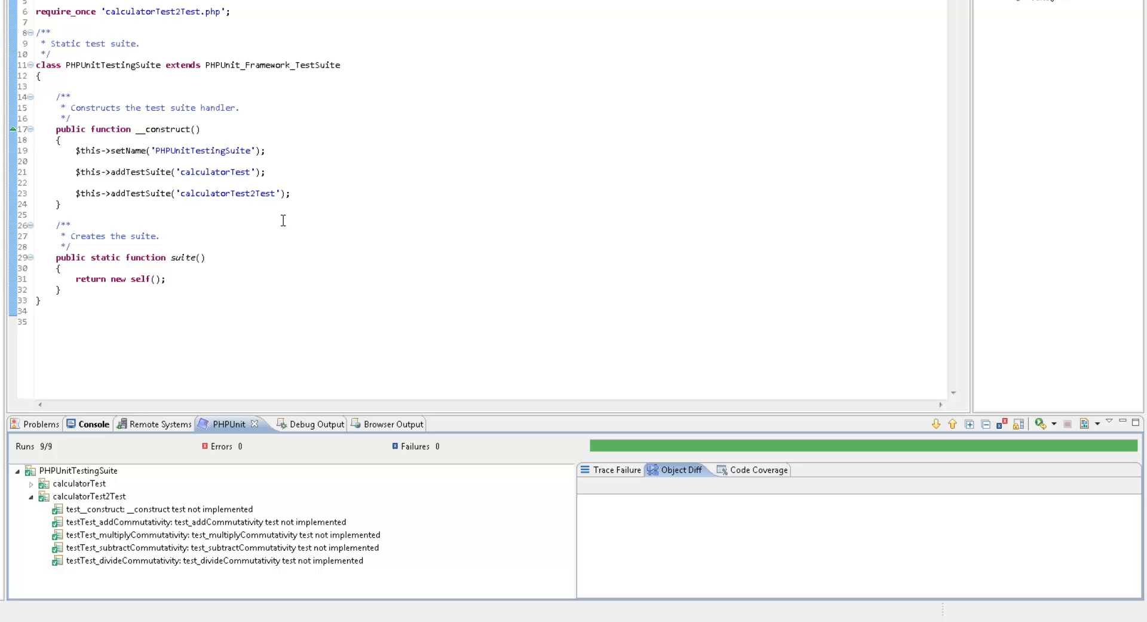
{"action": "left_click", "coordinate": [29, 482]}
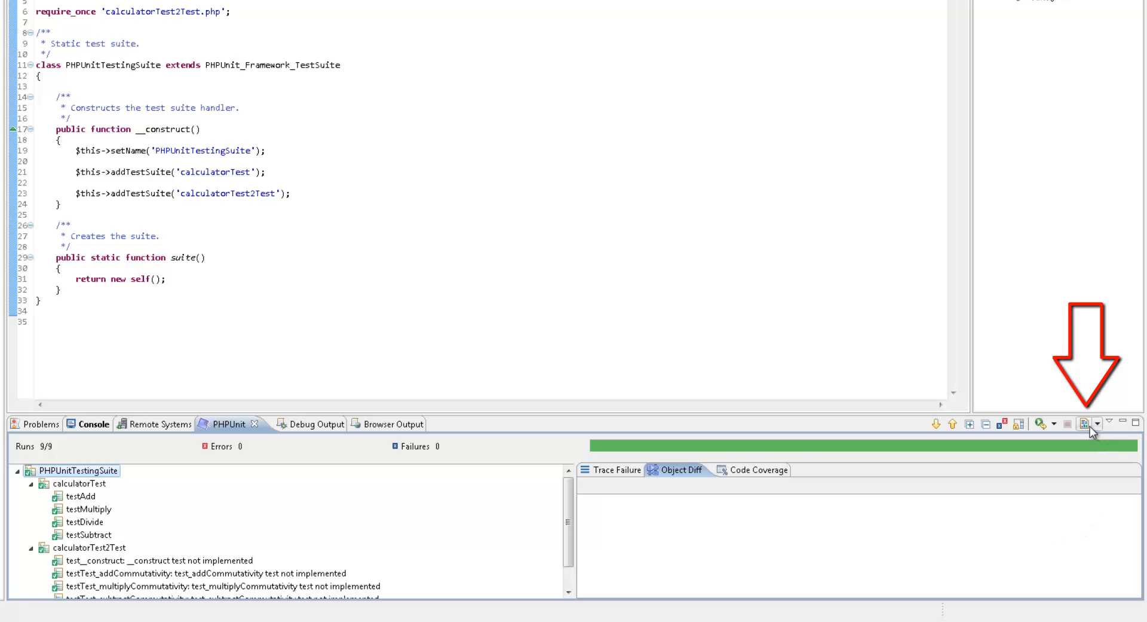
Generate the HTML results report and scroll through its 9 tests, 0 failures, 0 errors.
{"action": "left_click", "coordinate": [1085, 423]}
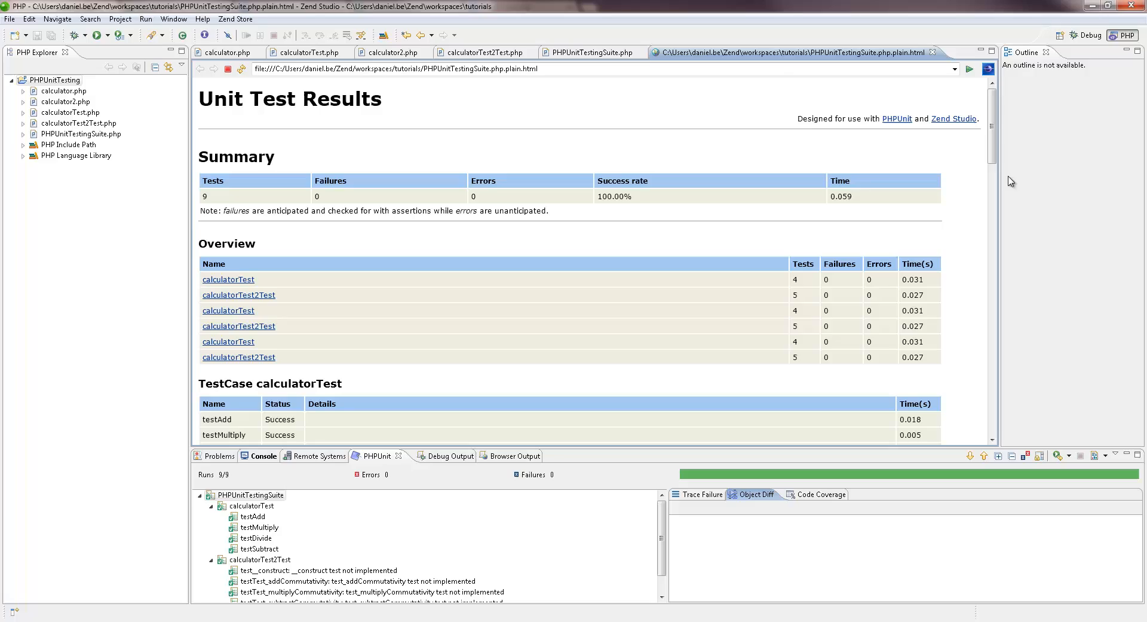
{"action": "scroll", "scroll_direction": "down", "scroll_amount": 3}
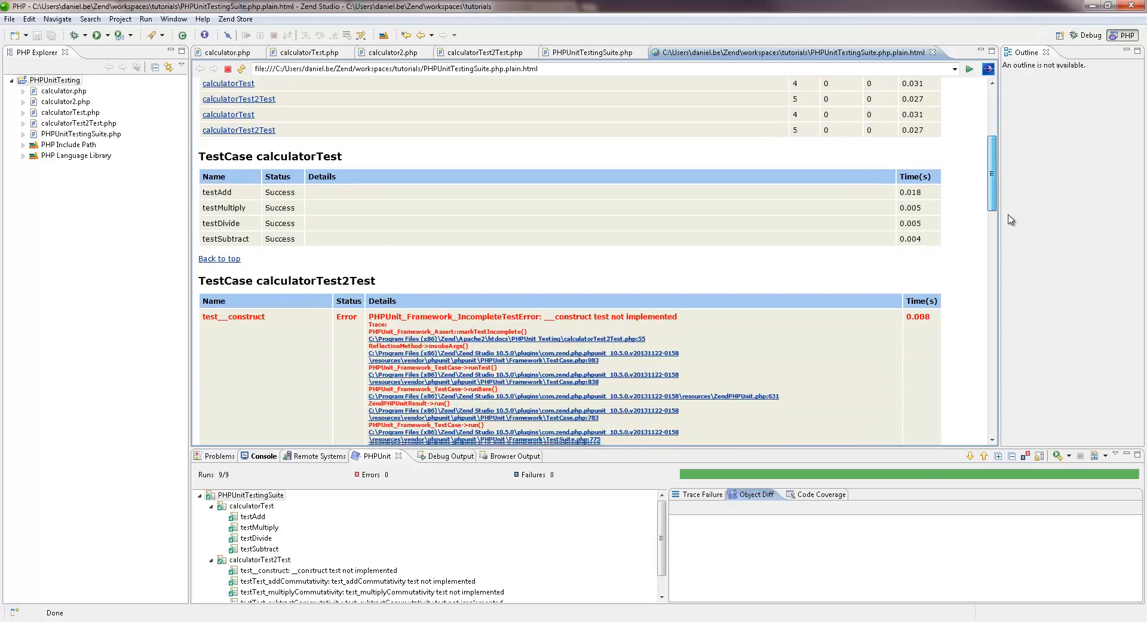
{"action": "scroll", "scroll_direction": "down", "scroll_amount": 3}
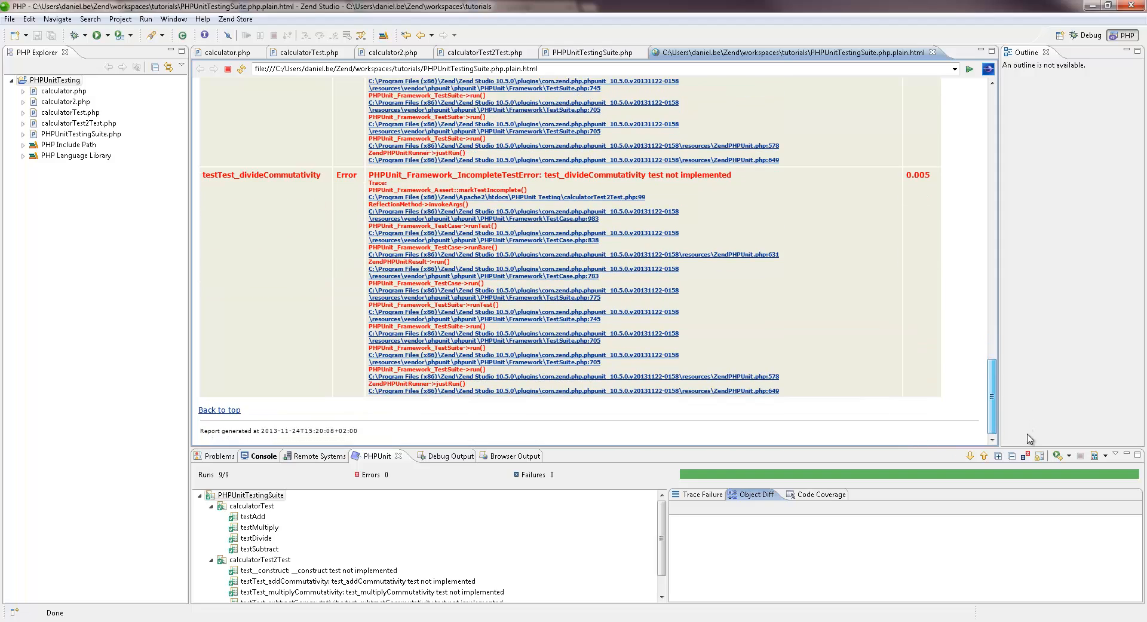